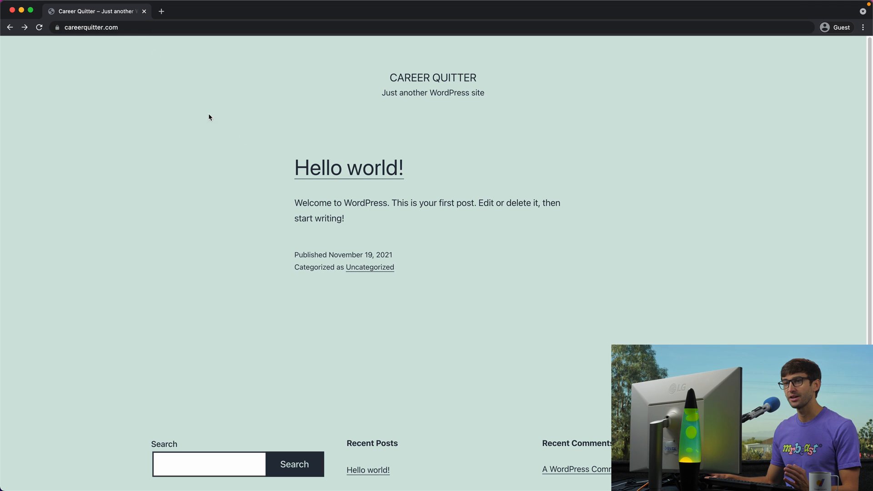
Load the Hello world! post on the Career Quitter WordPress site.
left_click(350, 168)
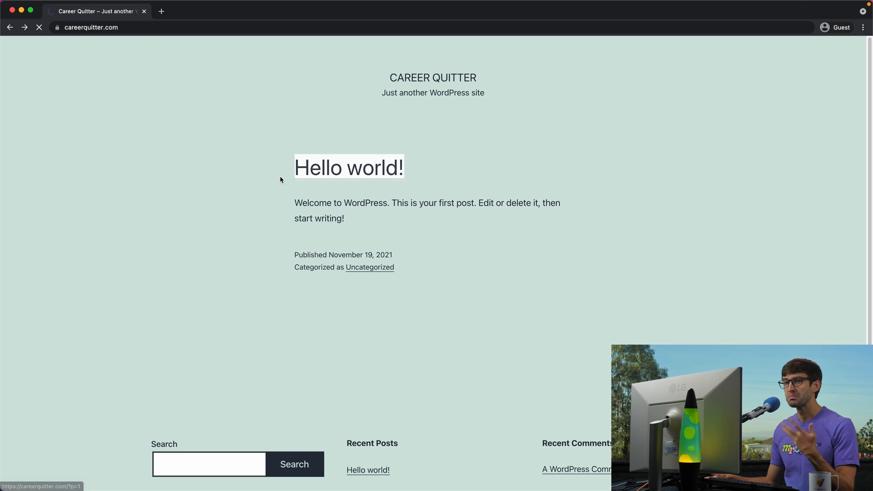
left_click(349, 167)
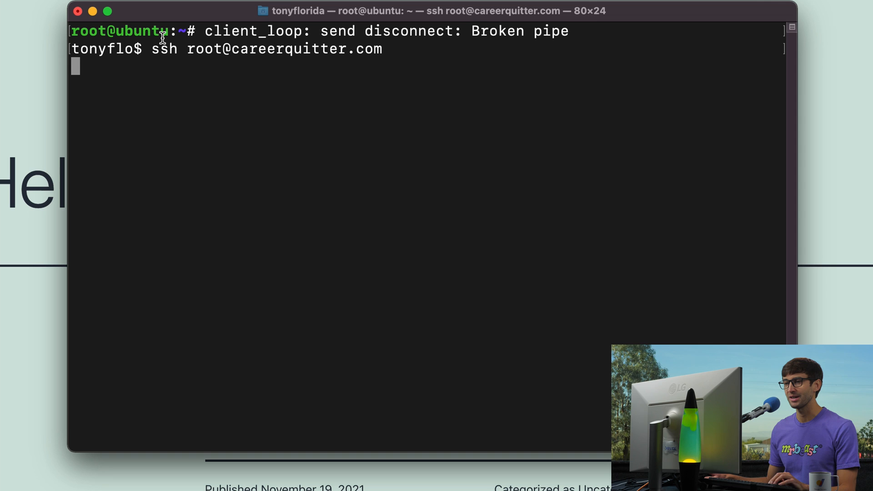
Connect over SSH, start the mysql monitor and list databases, noting wordpress.
key("Enter")
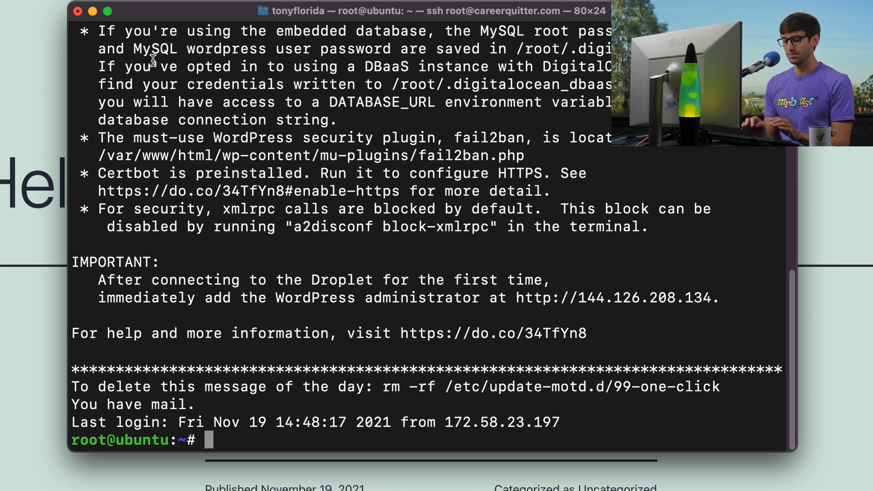
type("mysql")
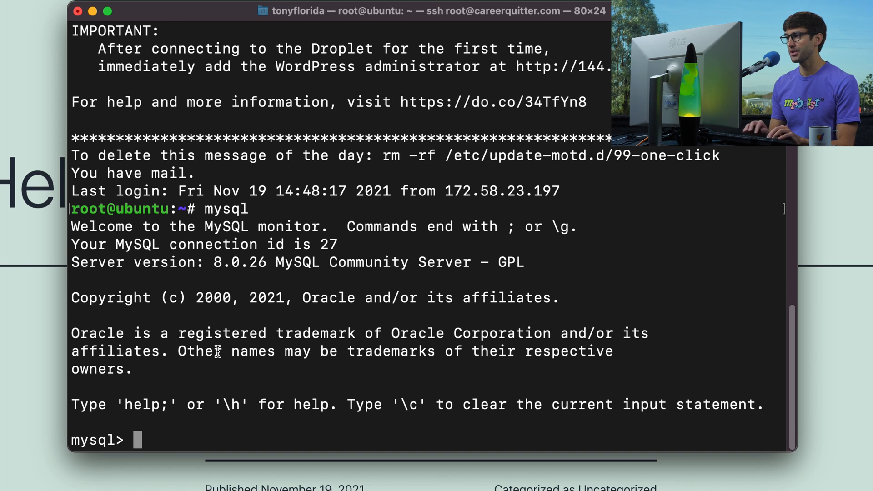
type("show databases;")
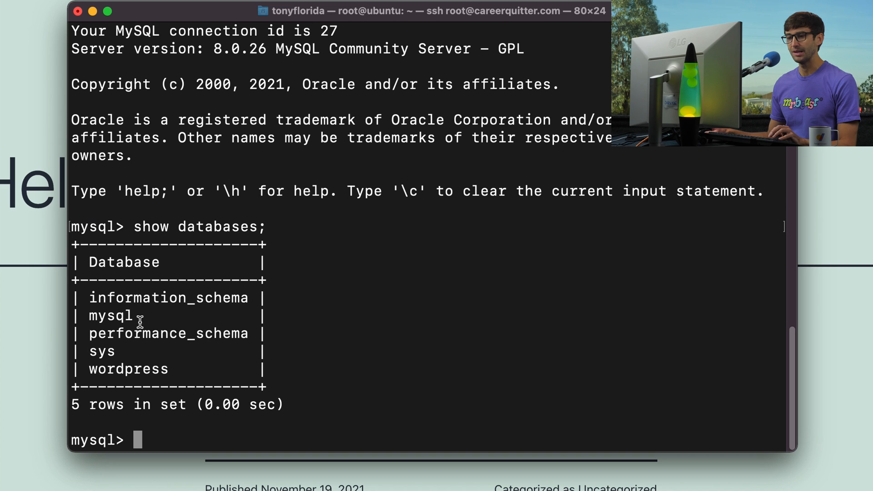
double_click(128, 369)
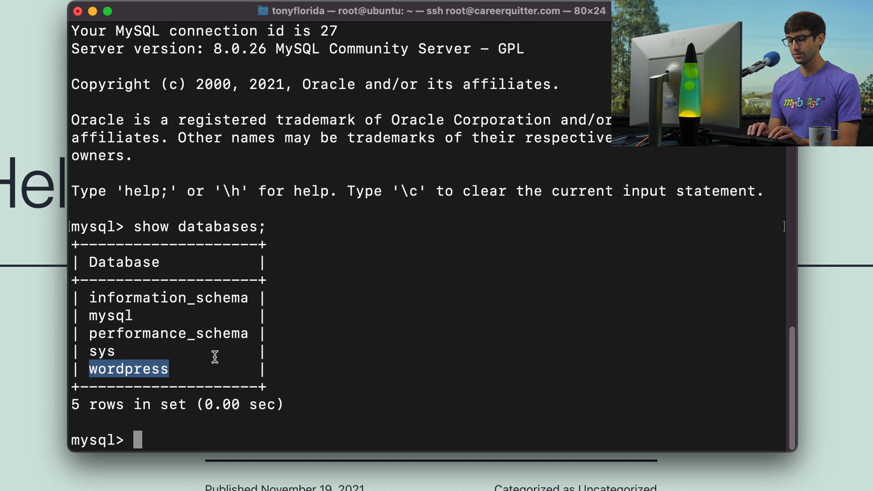
Switch to the wordpress database, list its 12 tables and show datadir as /var/lib/mysql/.
type("use wordp")
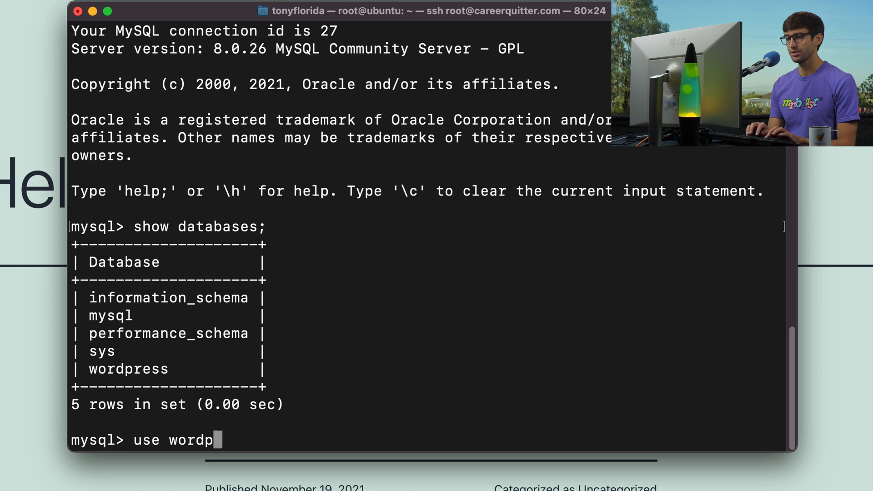
type("es")
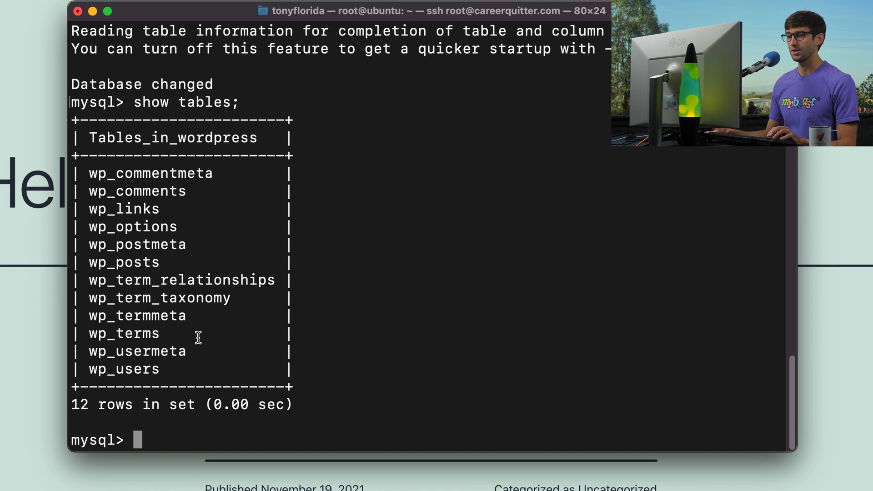
mouse_move(176, 266)
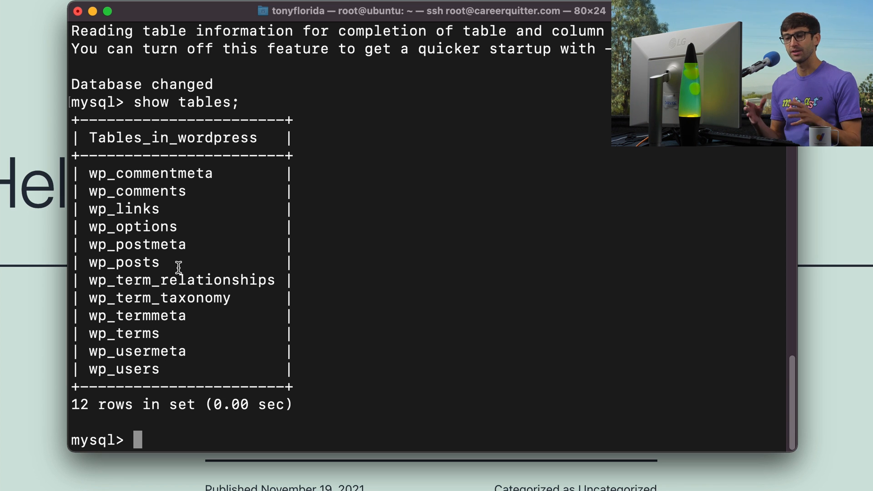
type("sh")
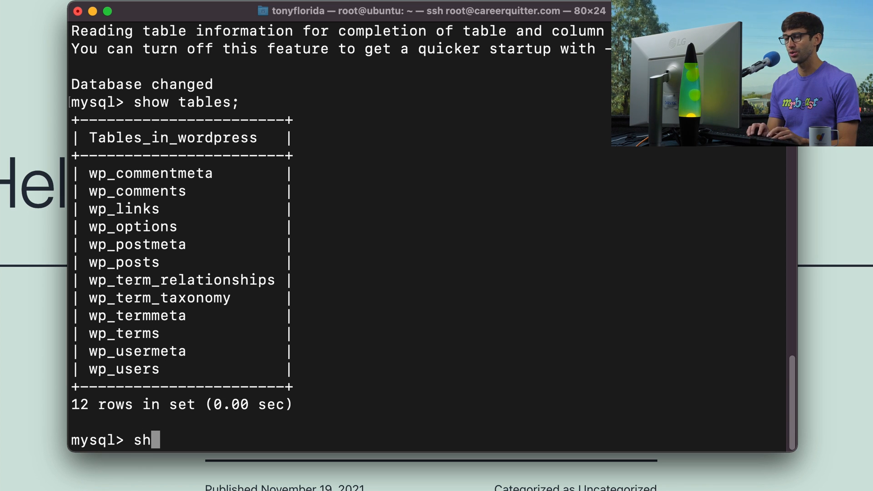
type("ee")
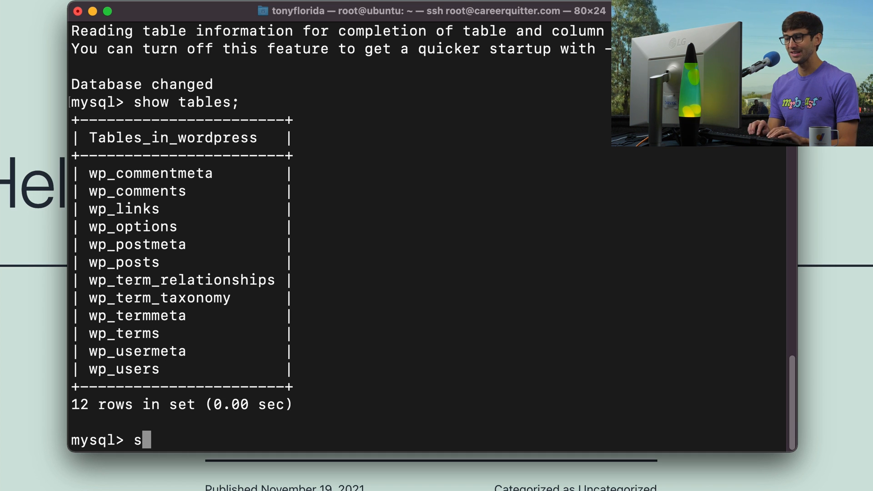
type("elect @")
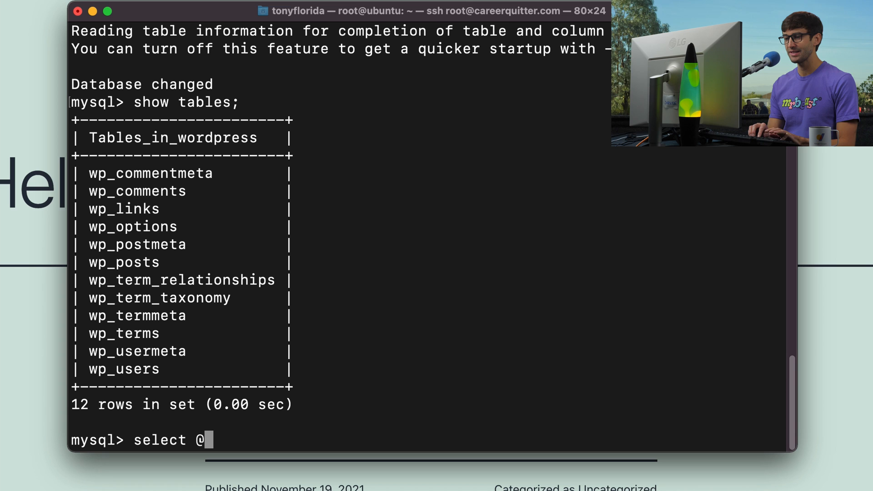
type("@datadir;")
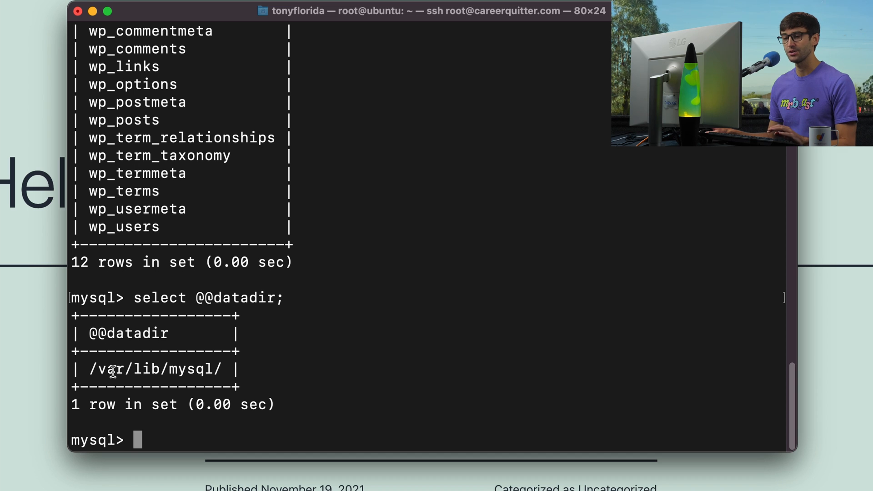
mouse_move(182, 370)
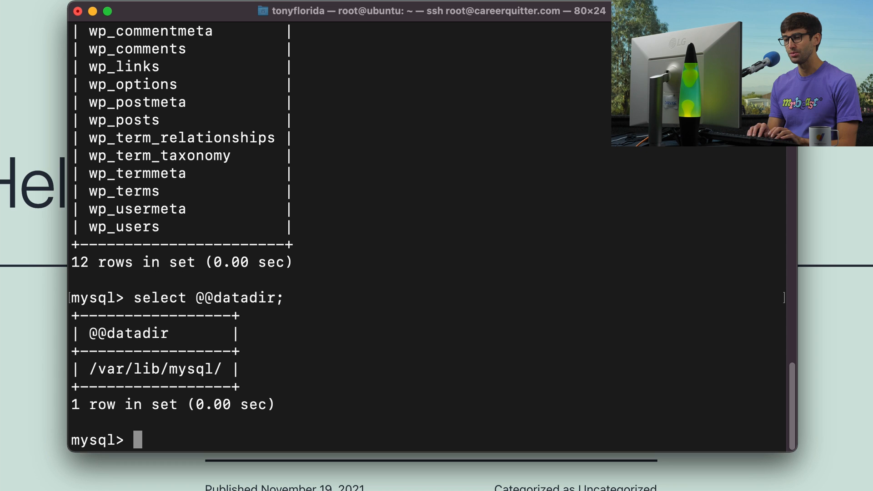
type("exit")
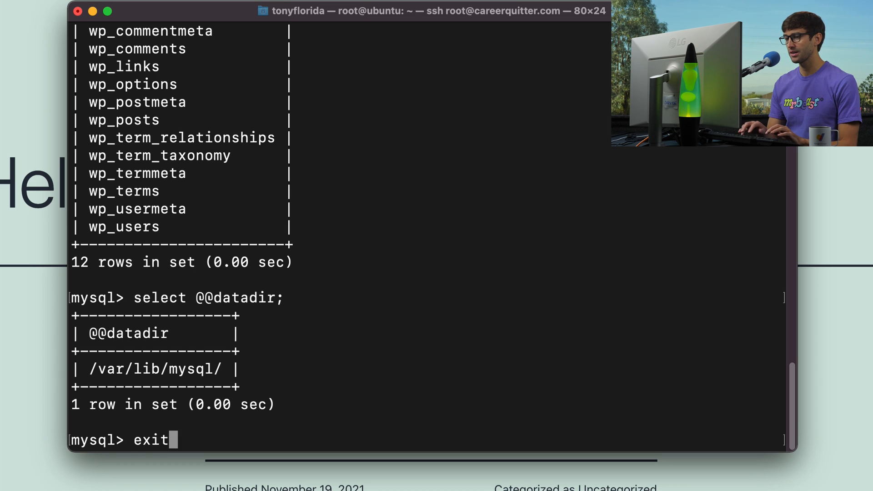
Leave mysql and list the contents of /var/lib/mysql.
key("Return")
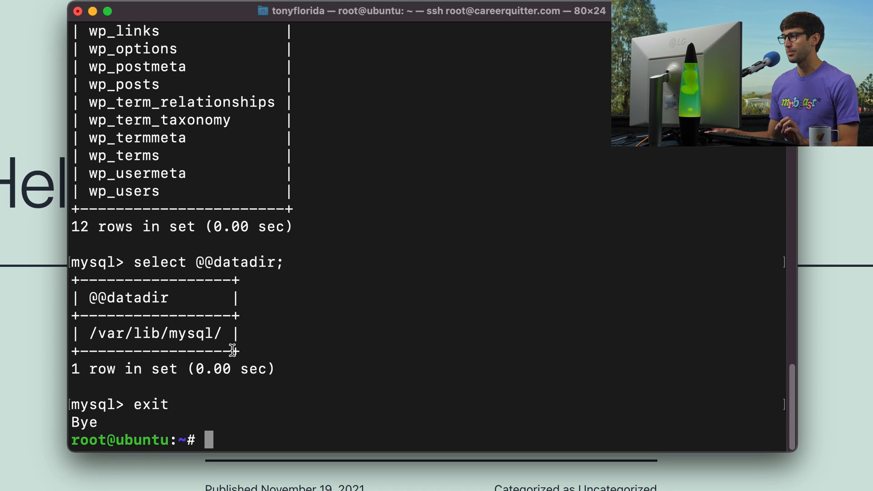
type("cd /")
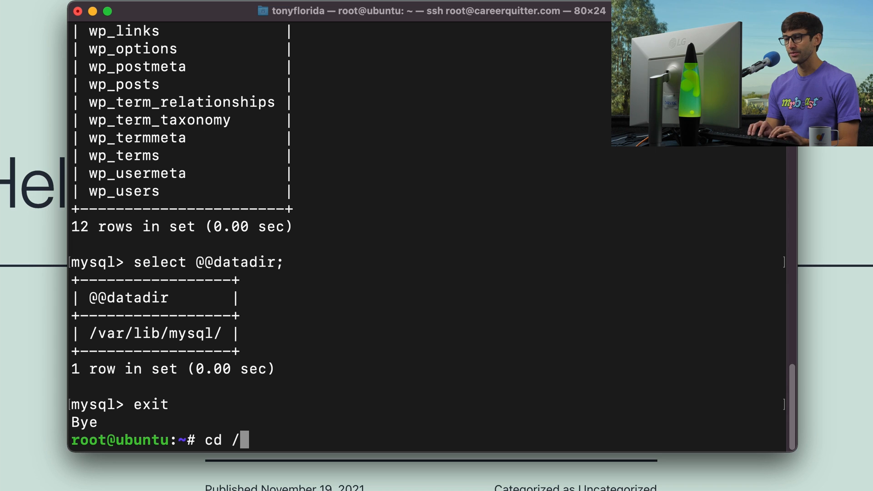
type("var/lib/mysql")
type("ls")
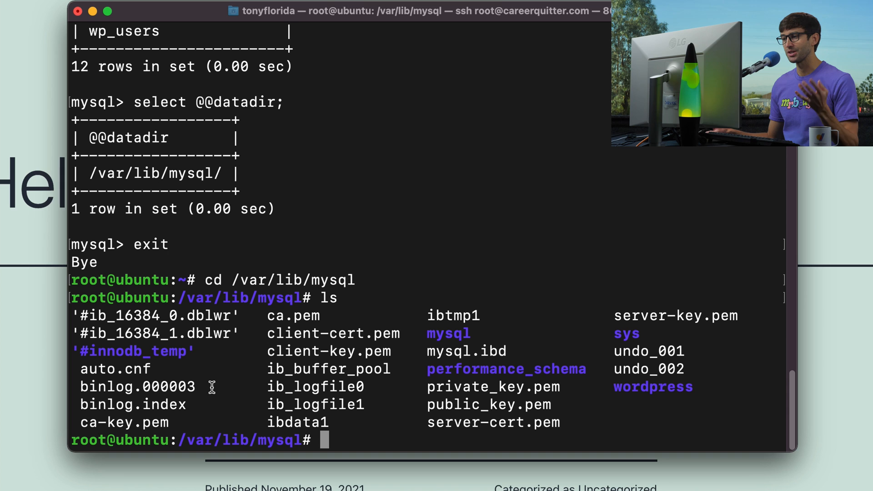
mouse_move(564, 302)
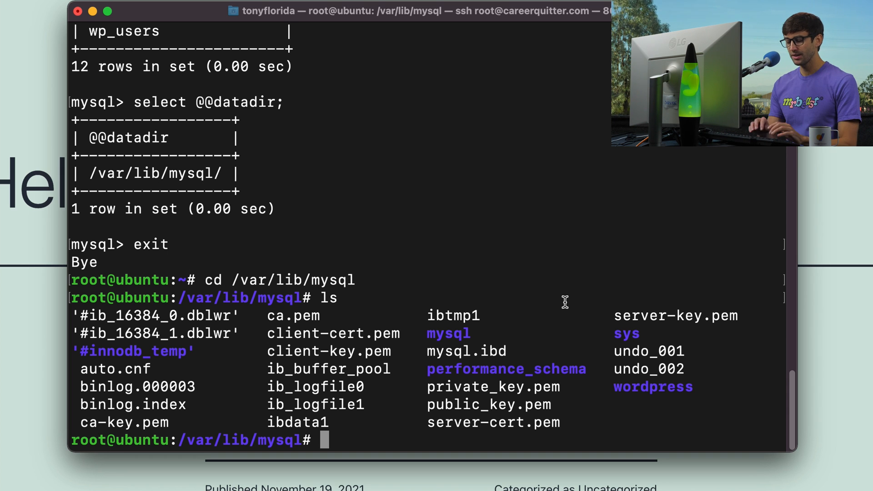
Check disk usage with df -h: 25G root disk 11% used, 100G volume 1% used.
type("df -")
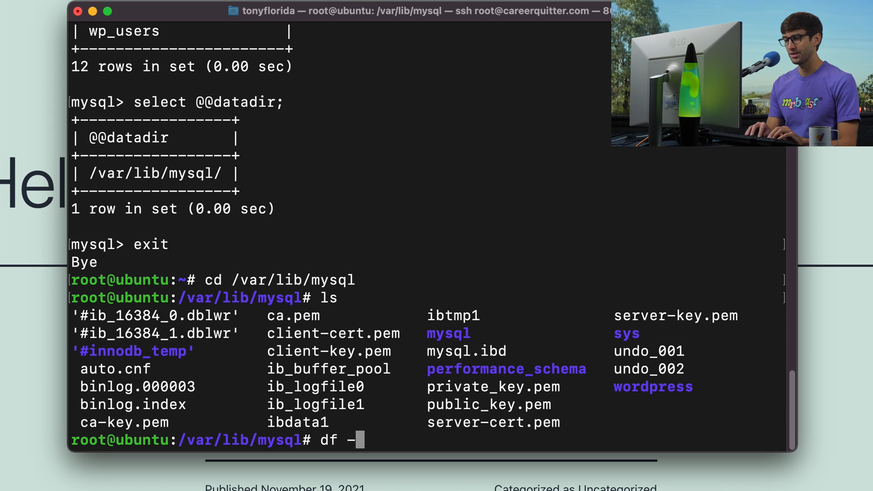
type("h /")
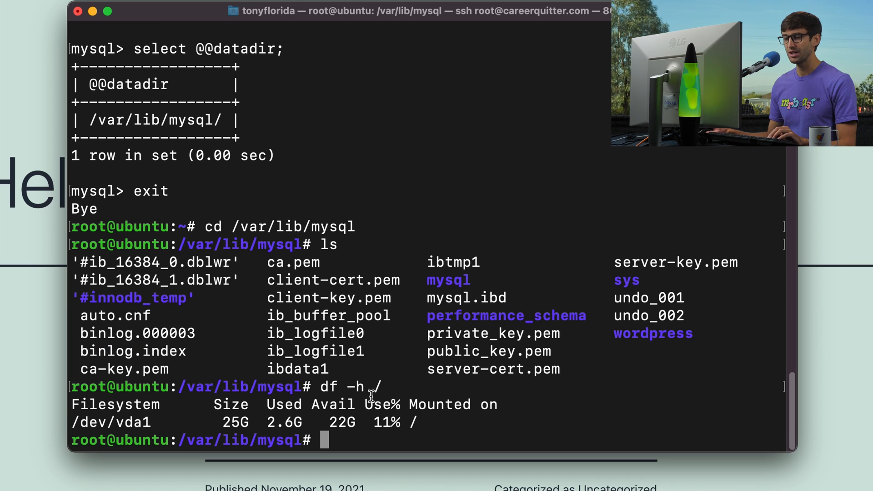
double_click(235, 421)
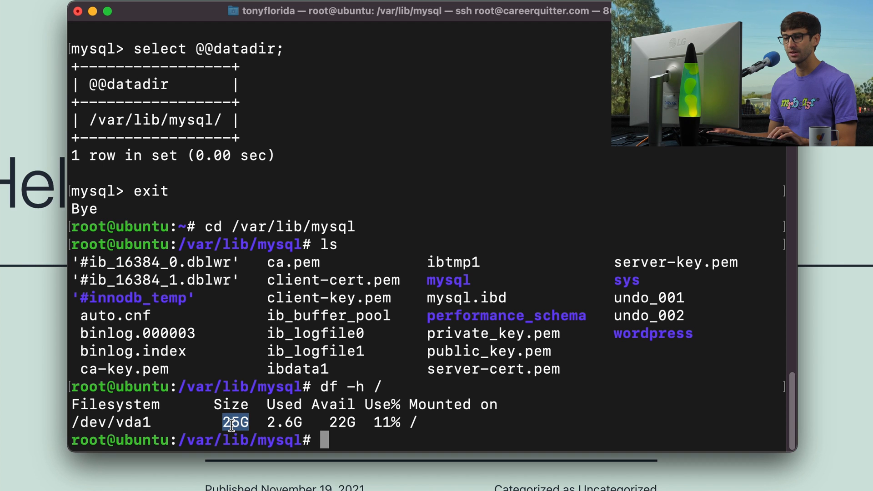
double_click(282, 422)
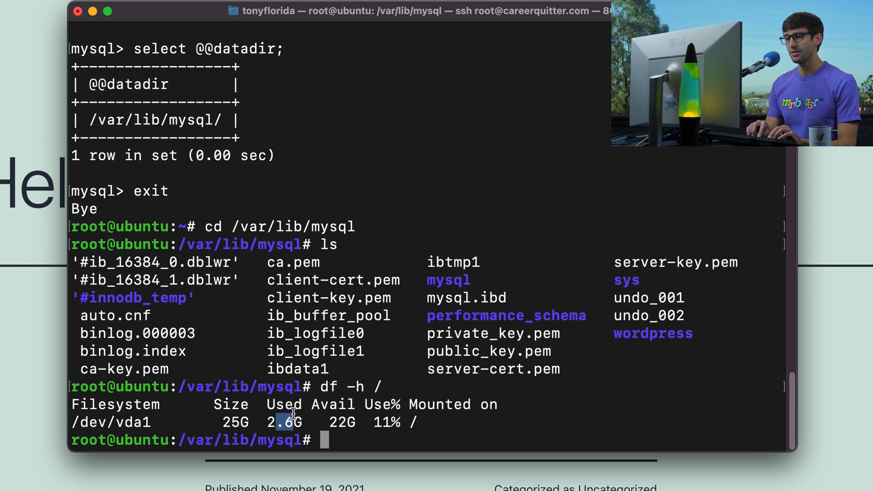
type("df -h /mnt/volume_sfo3_01/")
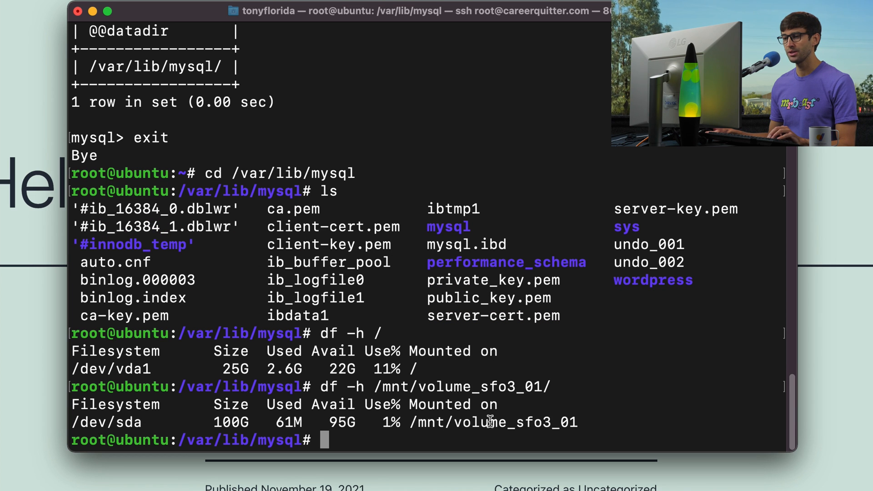
double_click(229, 422)
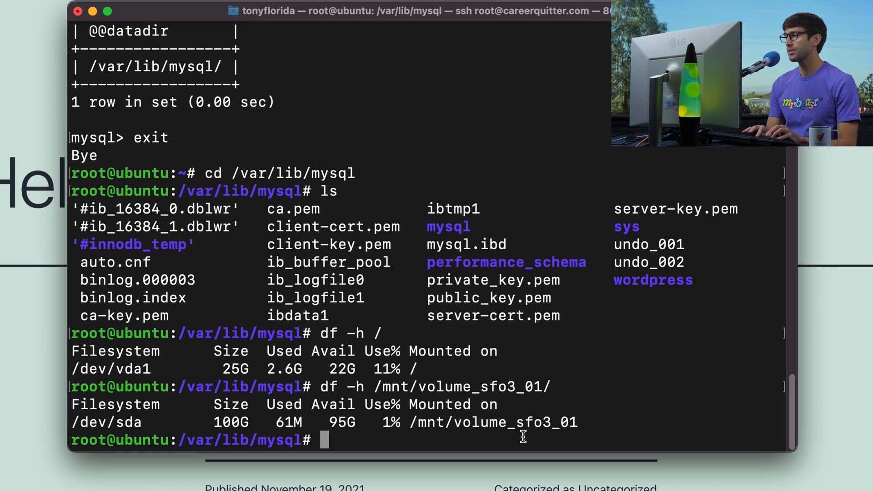
type("system")
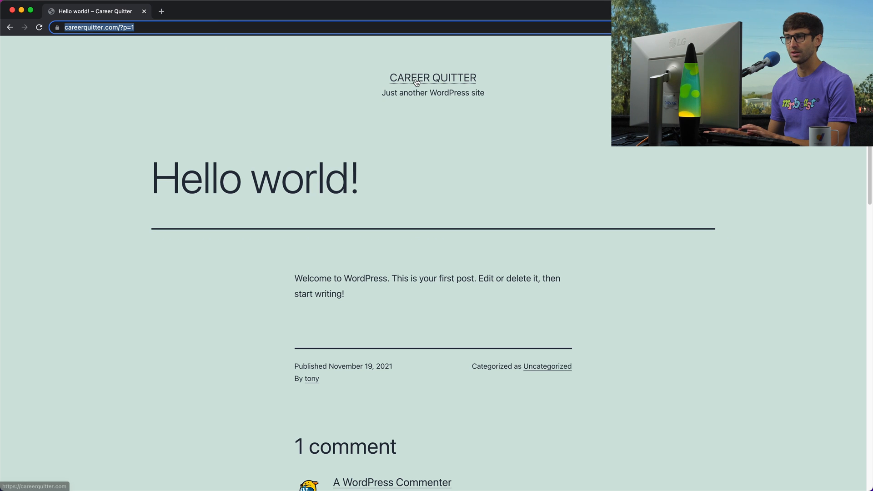
Return to the Career Quitter home page from the Hello world! post.
left_click(417, 77)
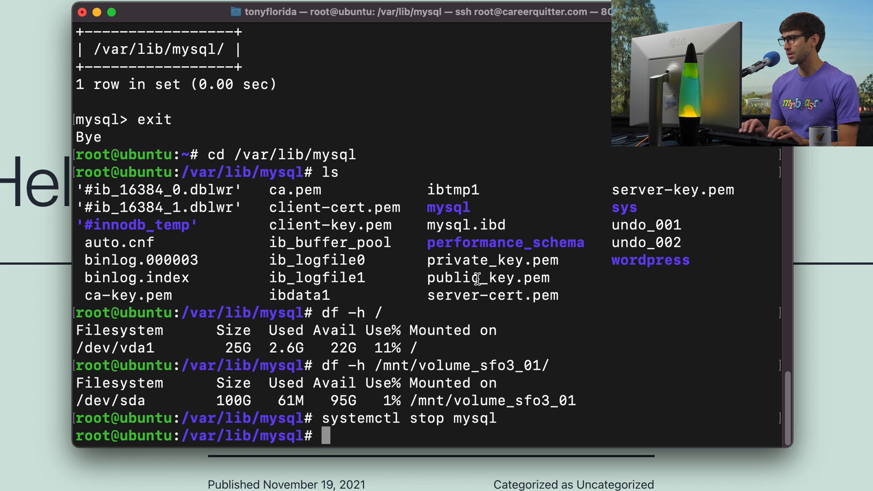
Stop the MySQL service and confirm its status is inactive (dead).
type("systemctl status mysql")
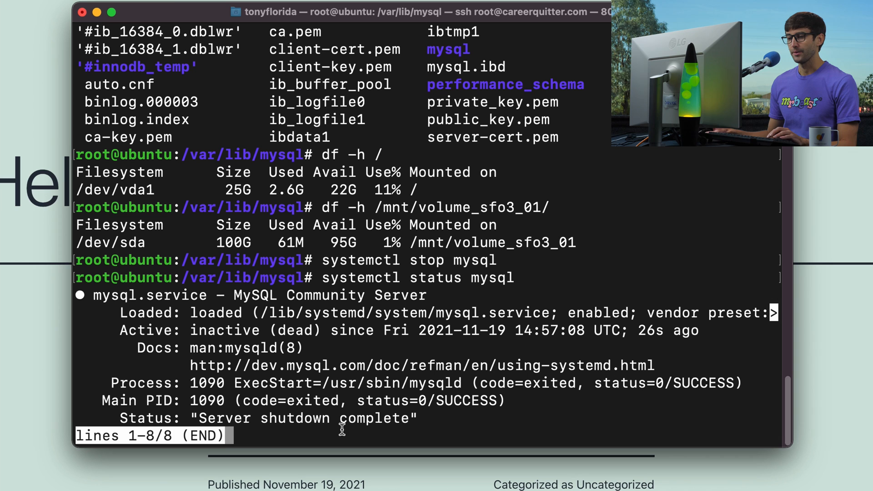
key("q")
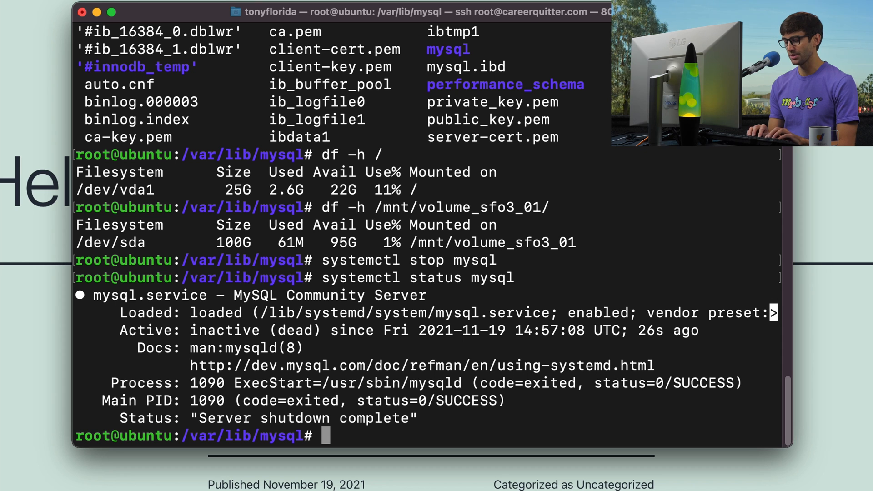
Copy /var/lib/mysql to /mnt/volume_sfo3_01/ with rsync -av (about 185 MB).
type("rsy")
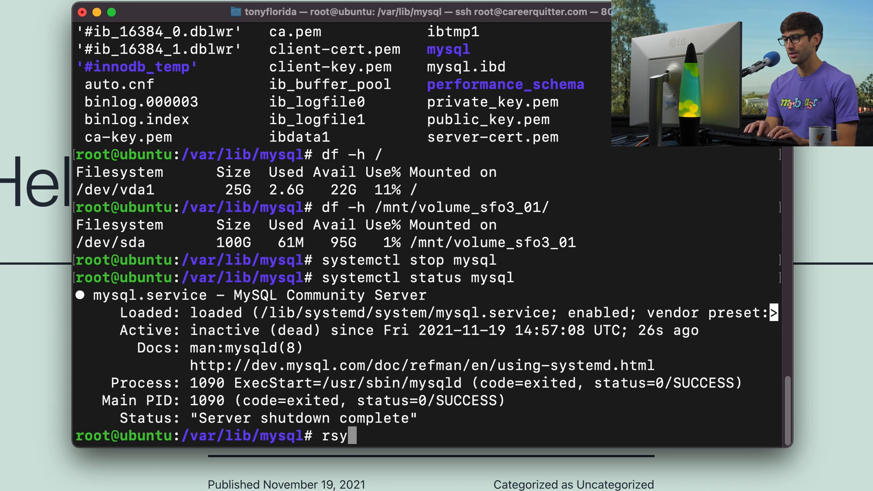
type("nc")
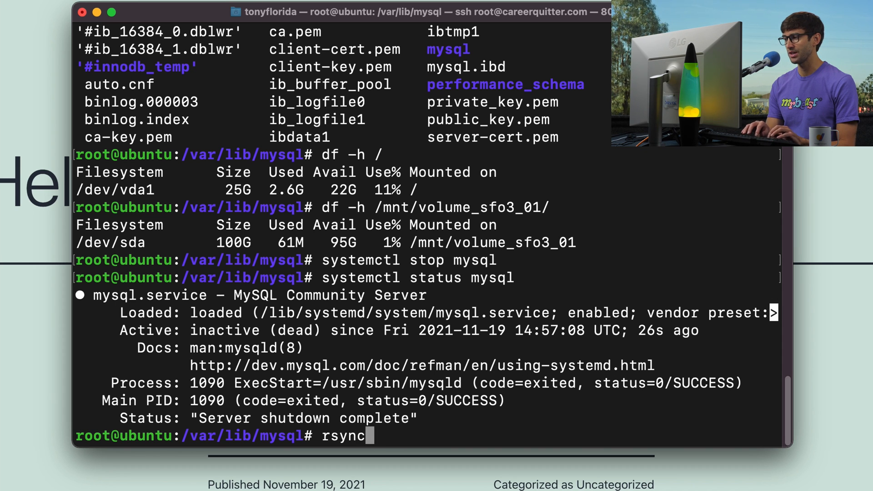
type("-av /")
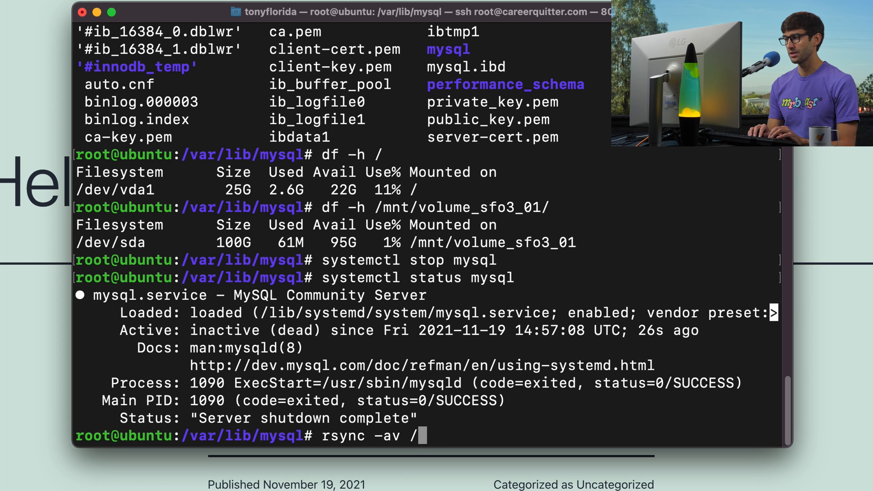
type("var/l")
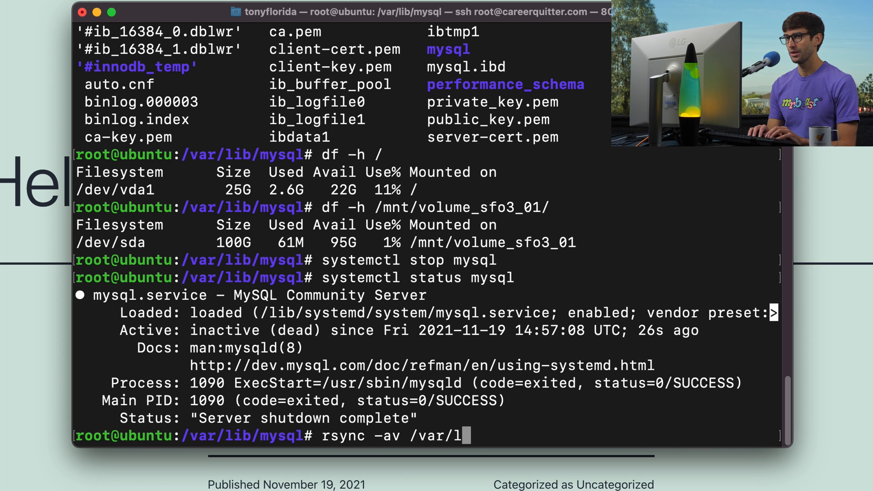
type("ib/my")
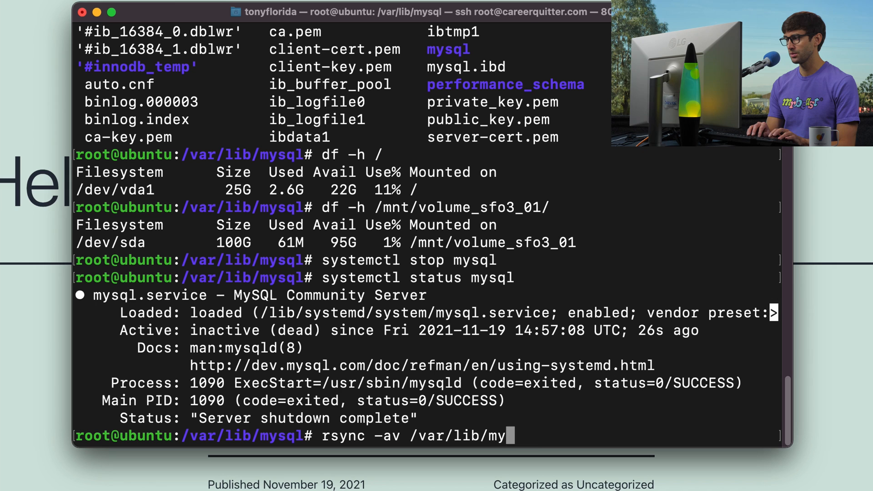
type("sql")
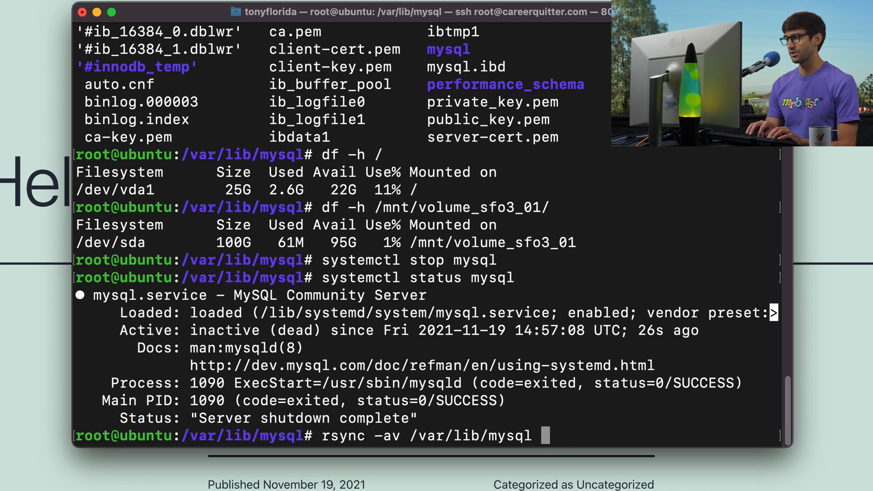
type("/mnt/volume_sfo3_01/")
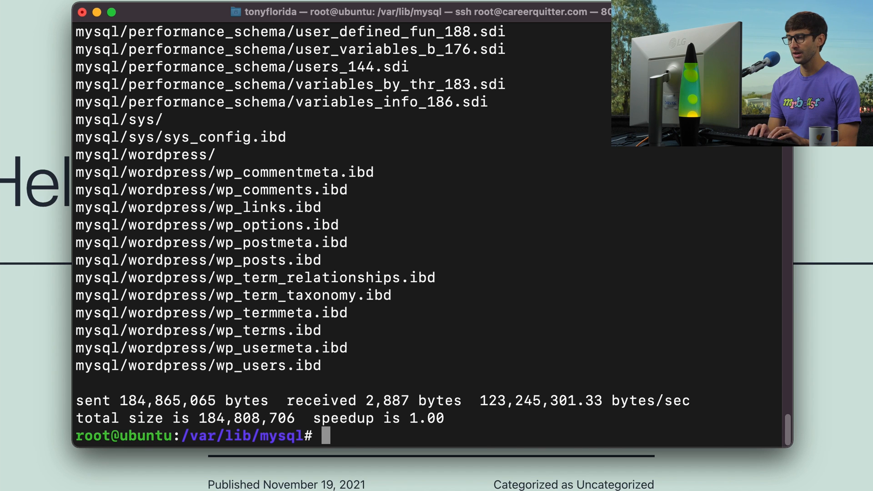
List /mnt/volume_sfo3_01 and its mysql copy to confirm the files arrived.
type("cd /mn")
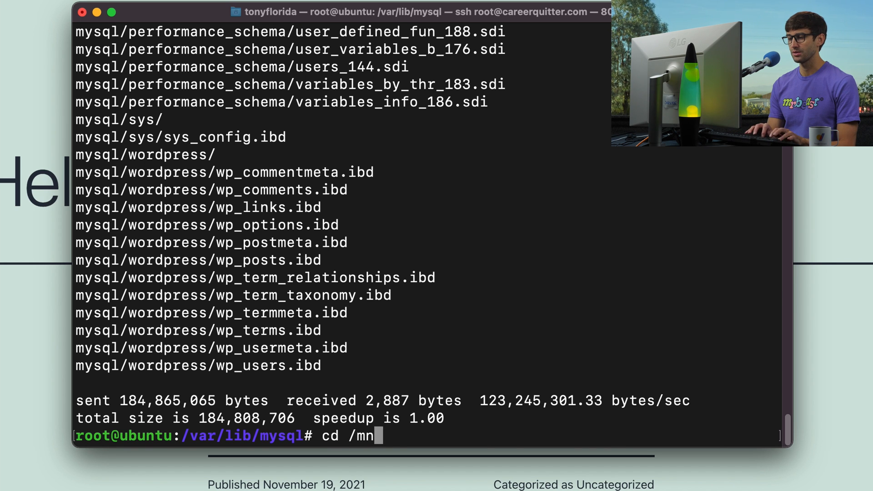
type("t/sf")
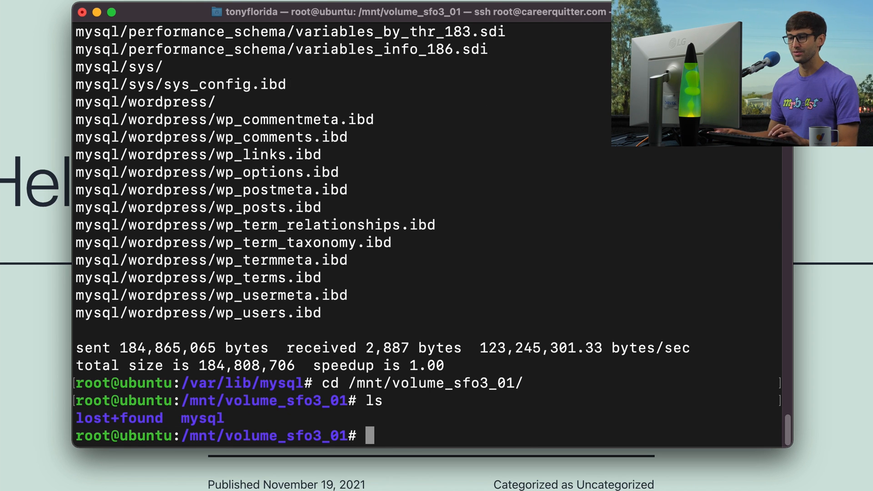
type("ls mysql/")
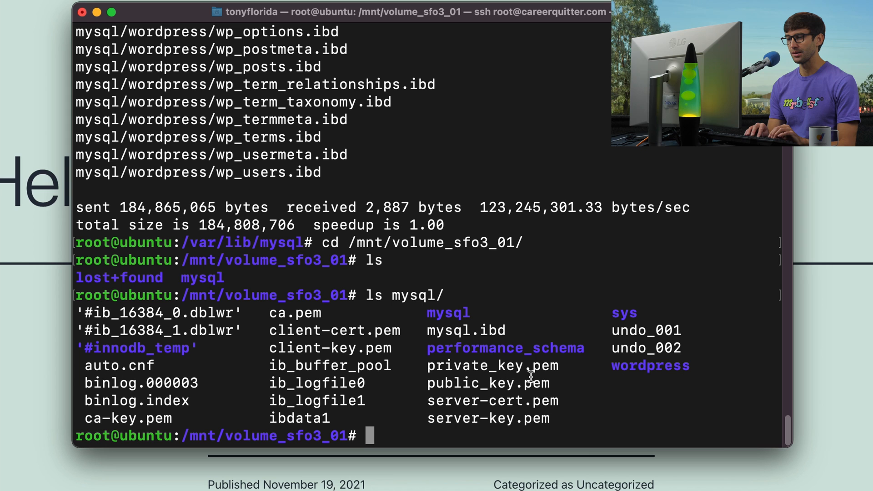
type("c")
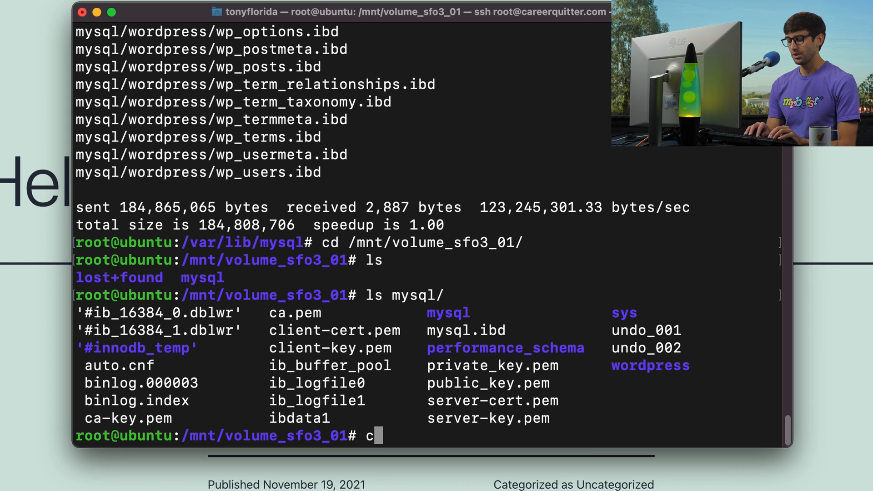
Rename the original /var/lib/mysql to /var/lib/mysql.bak.
type("mv /var/l")
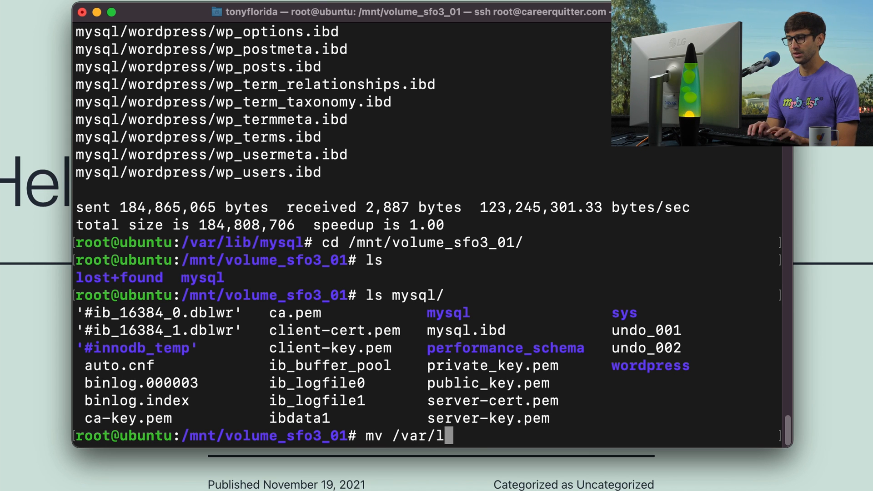
type("ib/mysql")
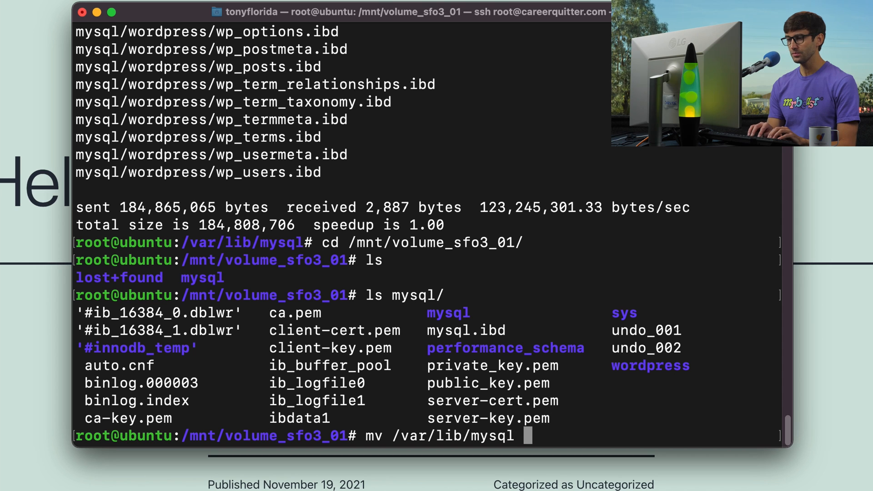
type("/var/li")
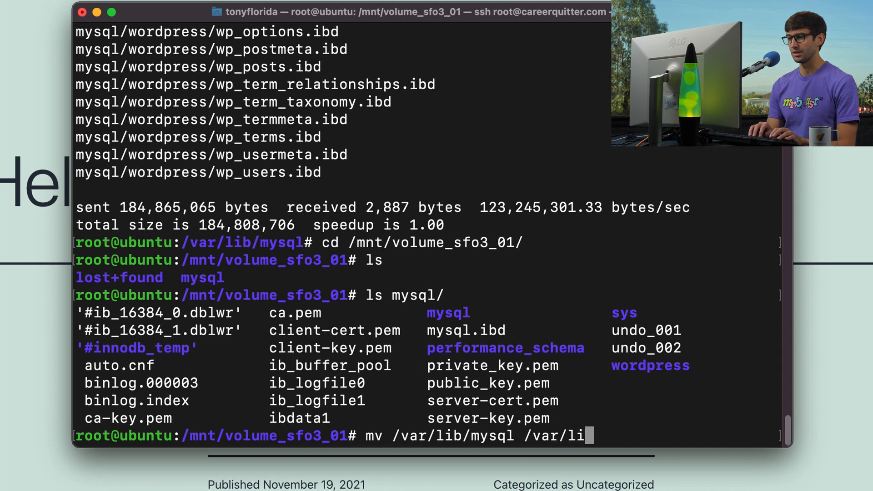
type("b/mysql")
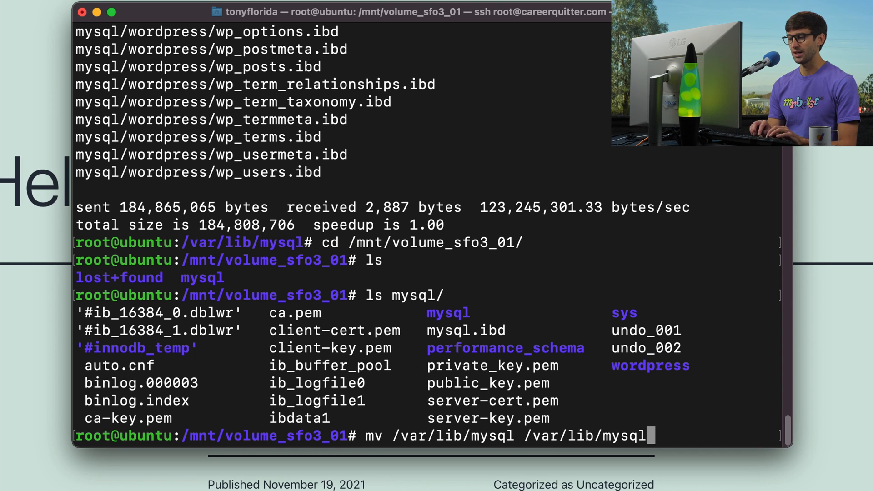
type(".bak")
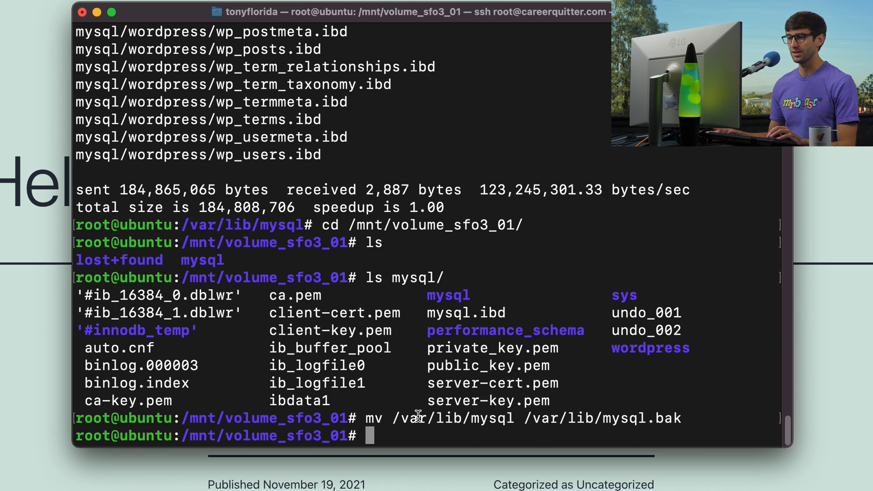
mouse_move(660, 415)
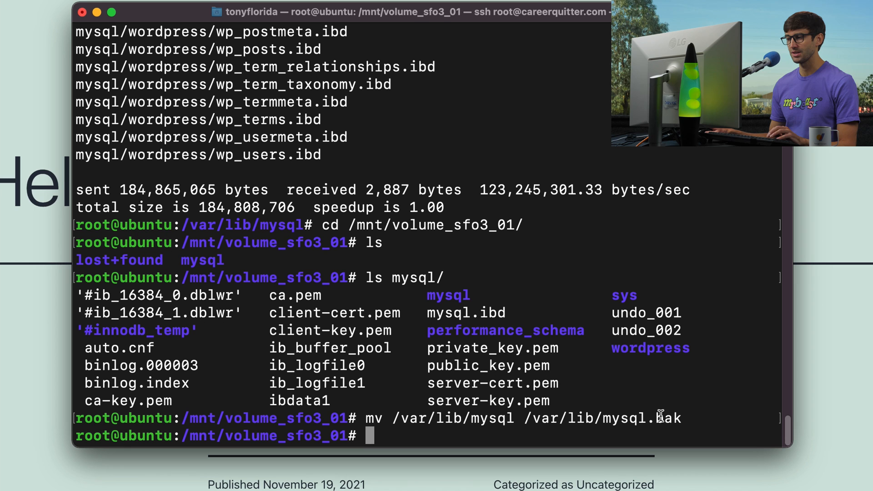
double_click(630, 418)
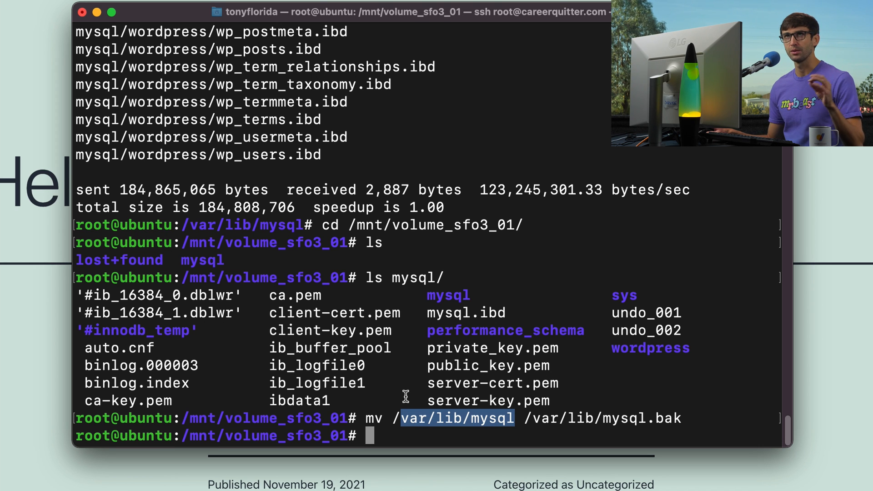
mouse_move(505, 419)
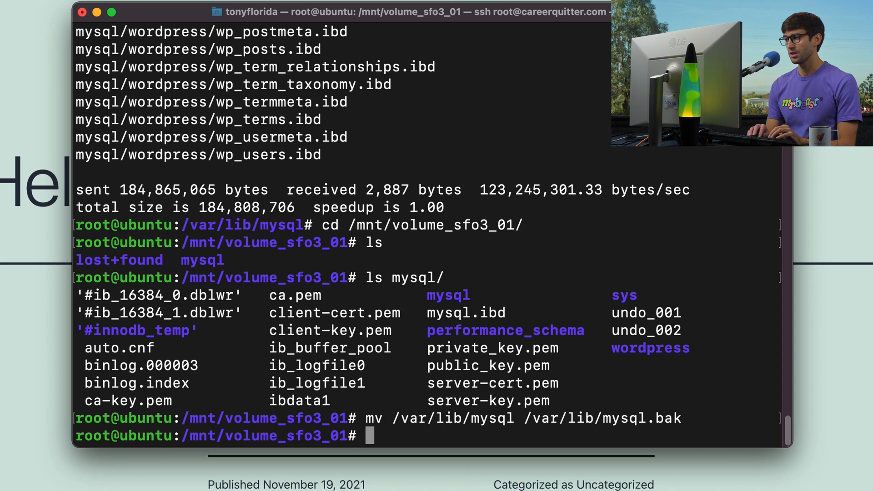
Edit /etc/mysql/mysql.conf.d/mysqld.cnf in vim and locate the datadir line.
type("vim /etc/")
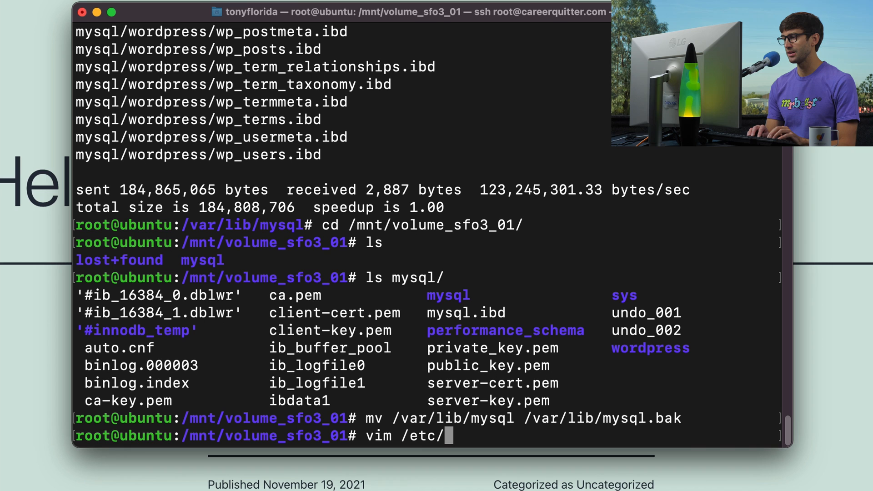
type("mysql/")
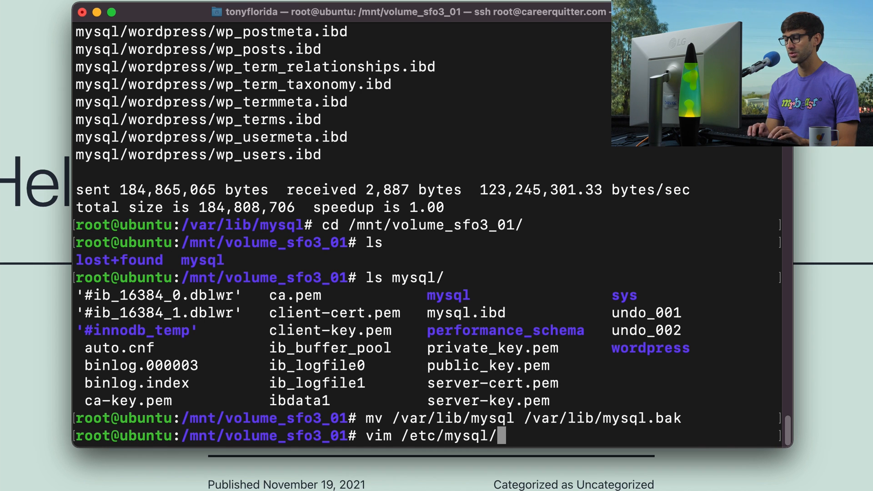
type("mysql.c")
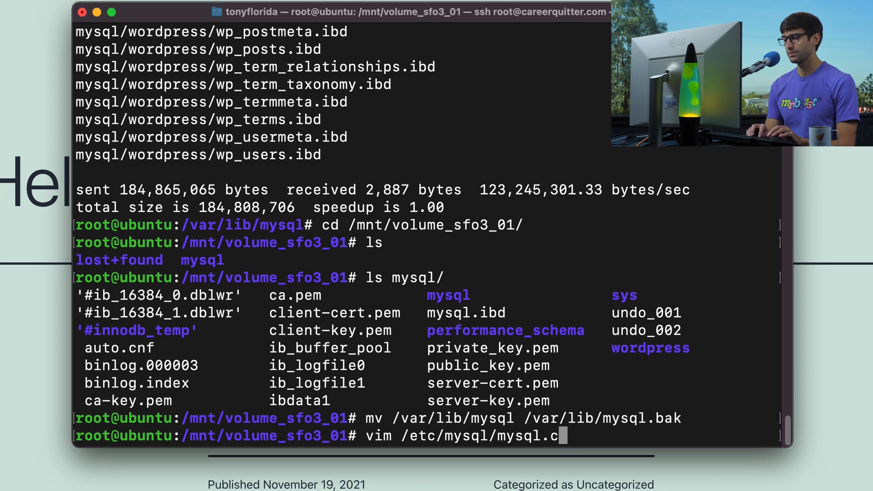
type("onf.d/")
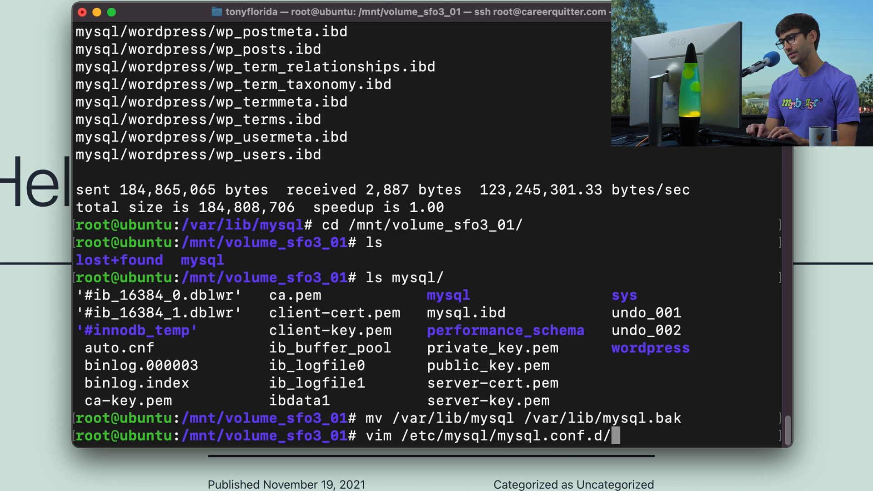
type("my")
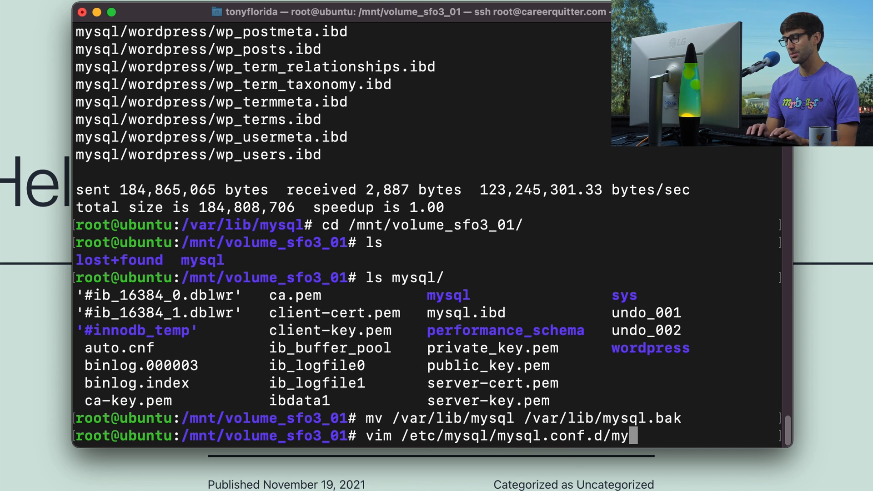
type("sqld.cnf")
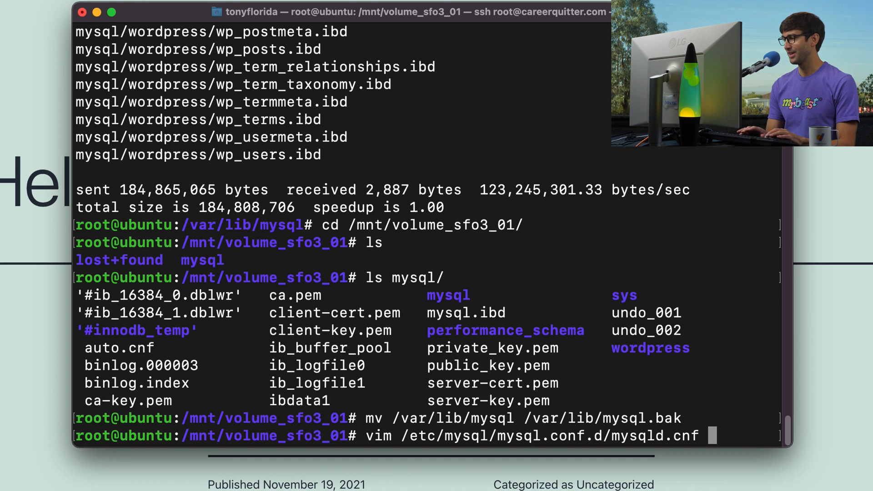
key("enter")
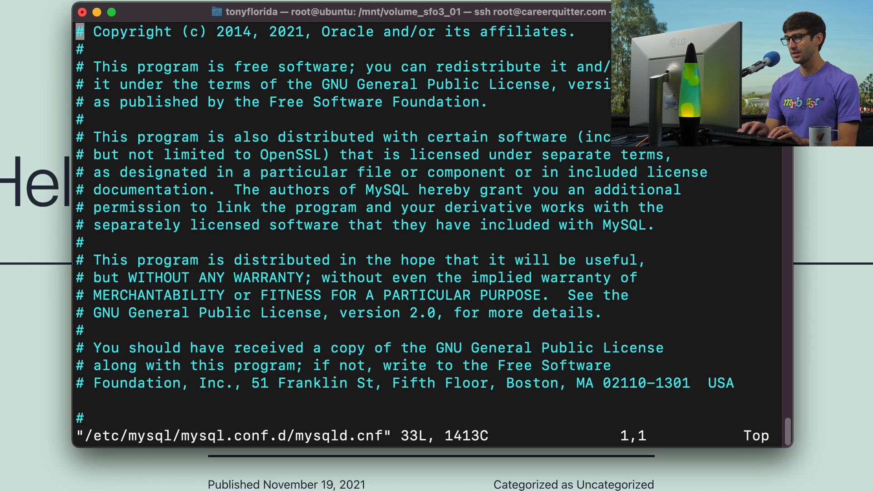
scroll("down", 3)
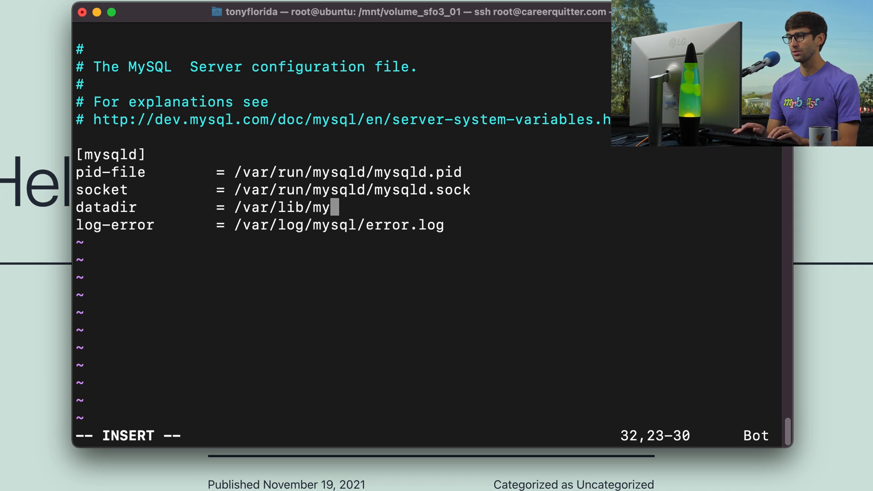
Change the datadir value to point at /mnt/volume_sfo3_01.
key("BackSpace")
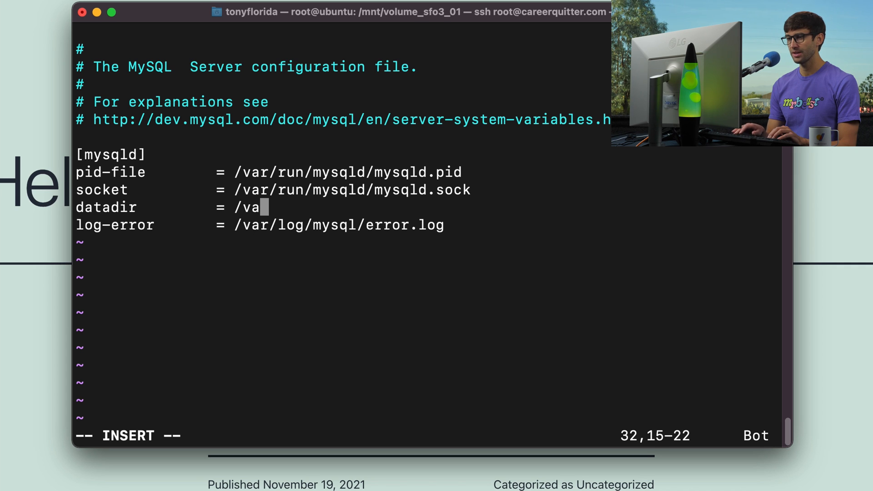
key("BackSpace")
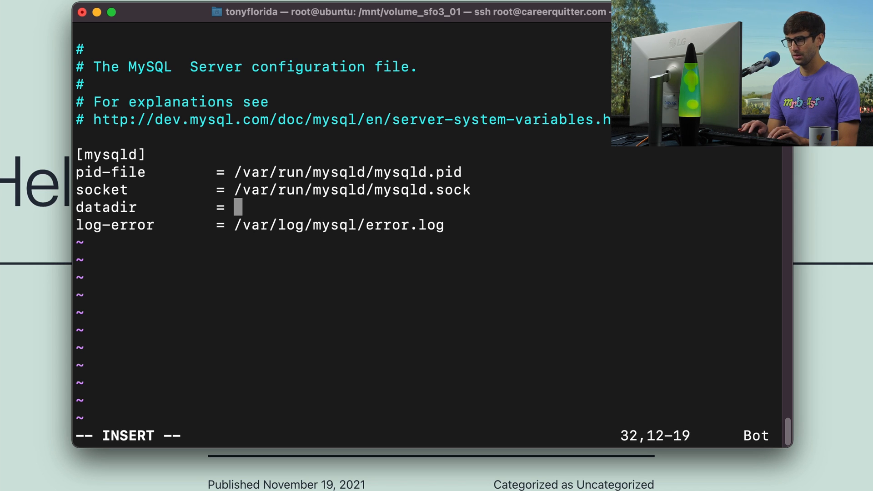
type("/mnt/")
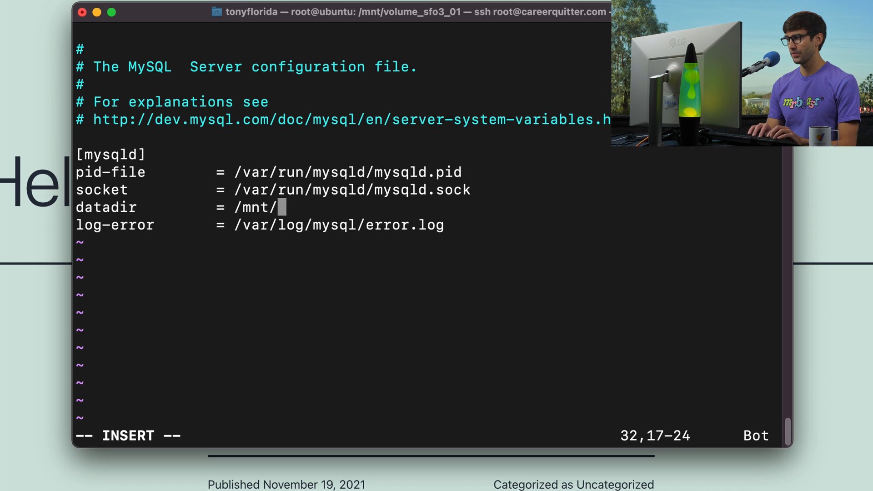
type("s")
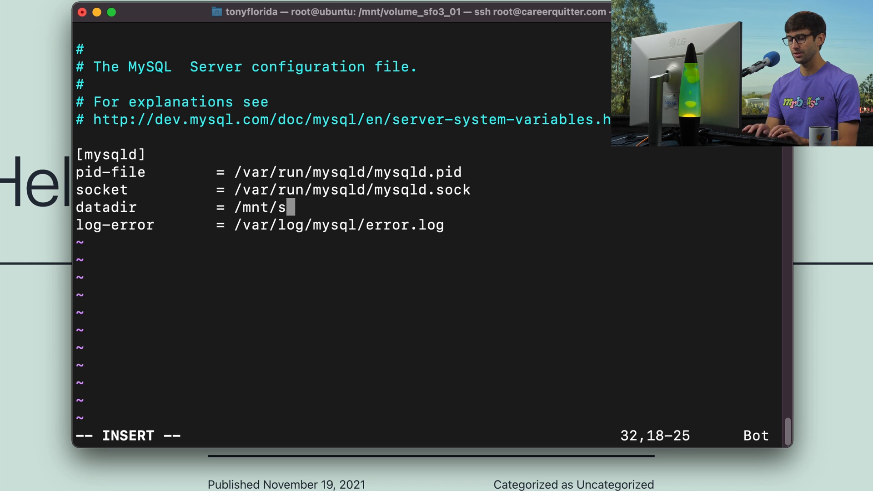
type("volume_")
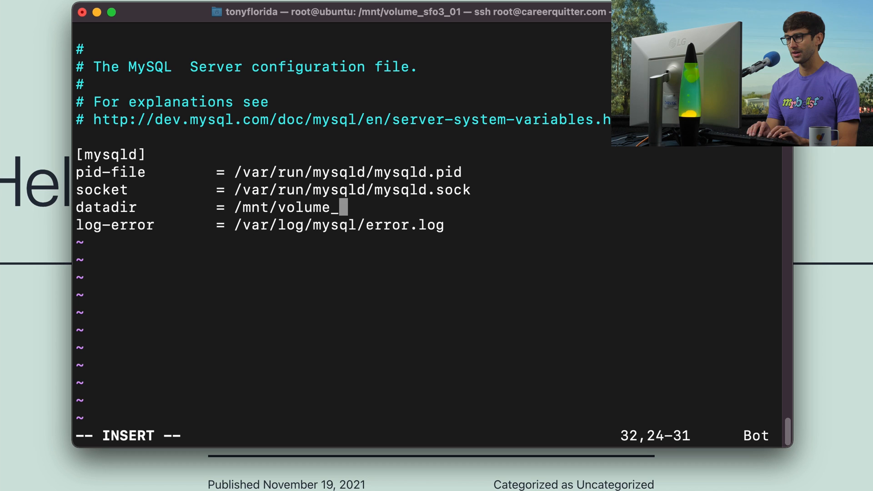
type("sfo")
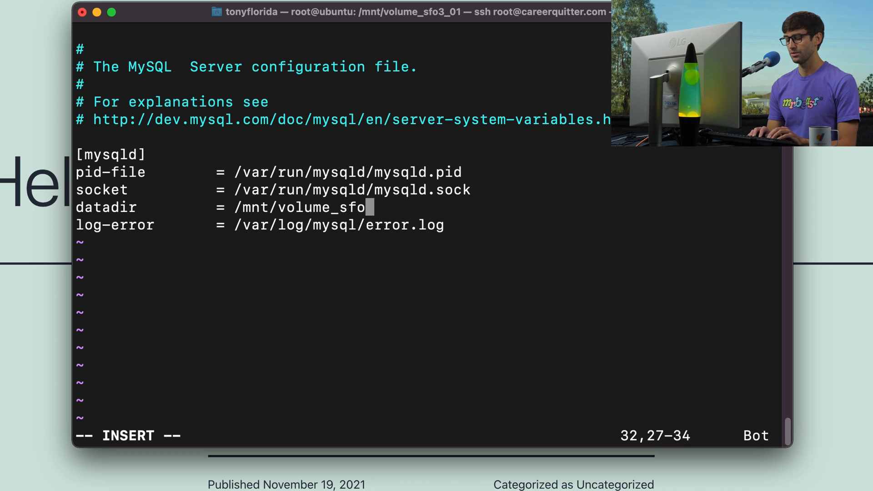
type("3_01")
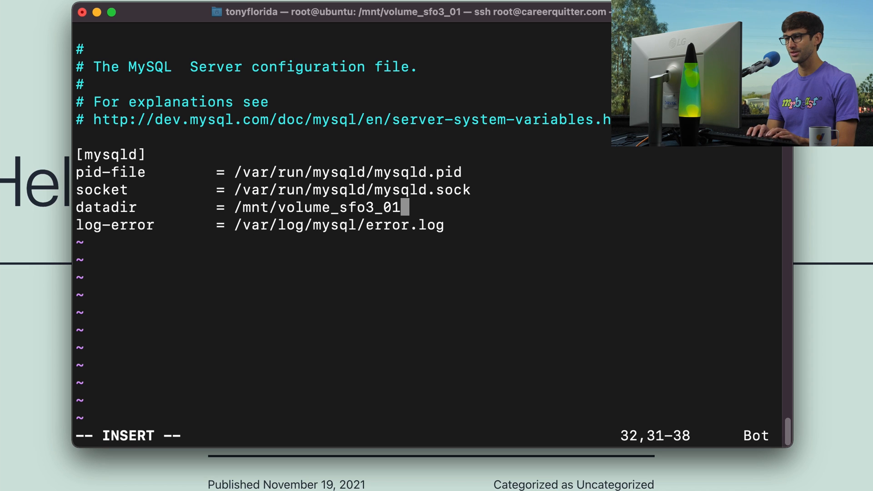
key("Escape")
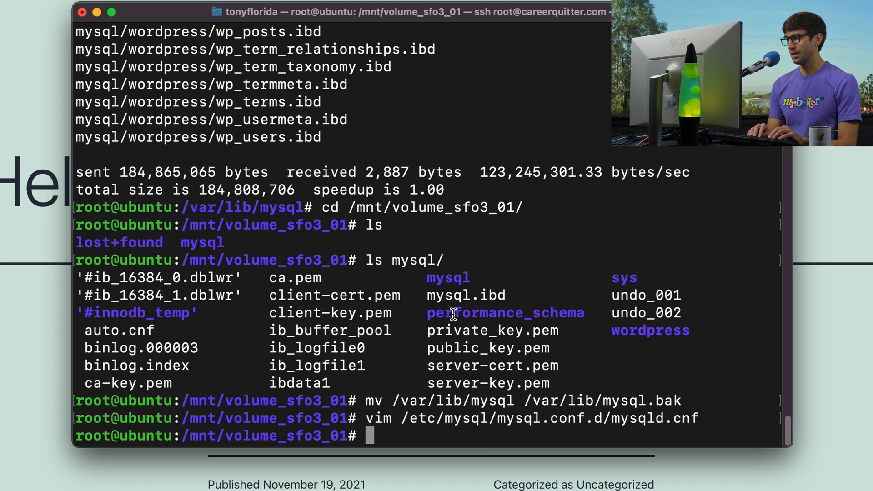
Edit /etc/apparmor.d/tunables/alias in vim and uncomment the mysql alias line.
type("vim")
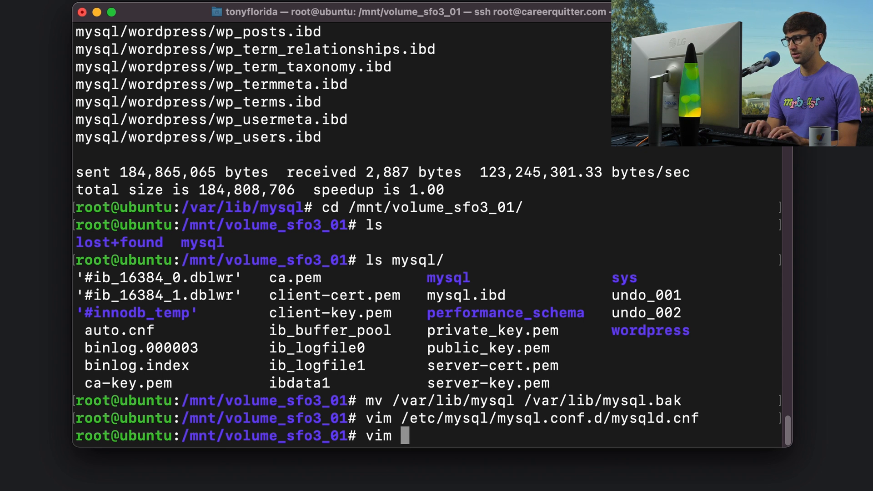
type("/")
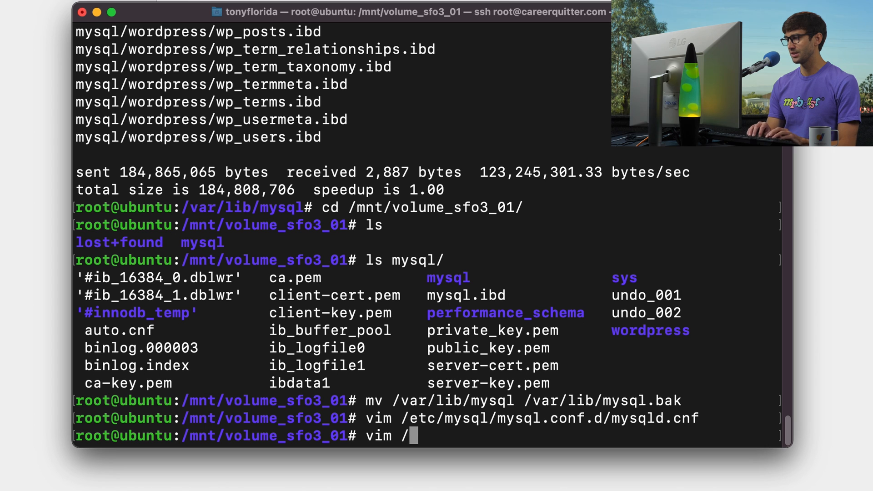
type("etc/ap")
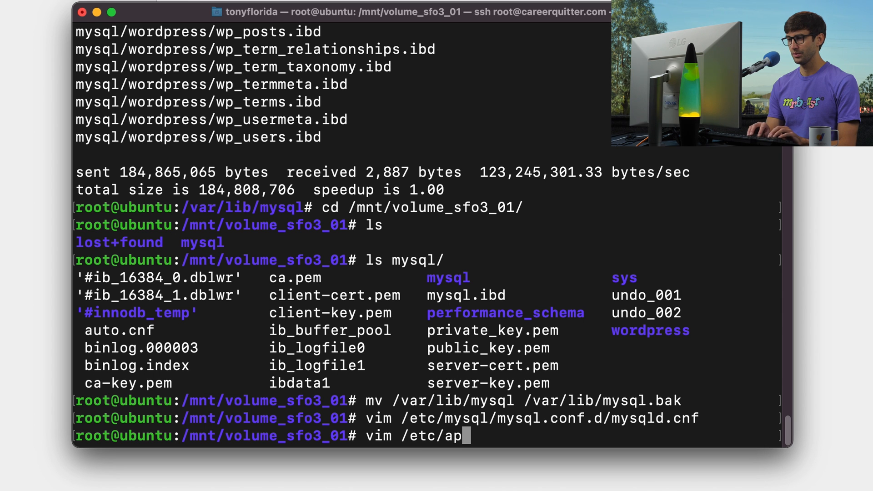
type("p")
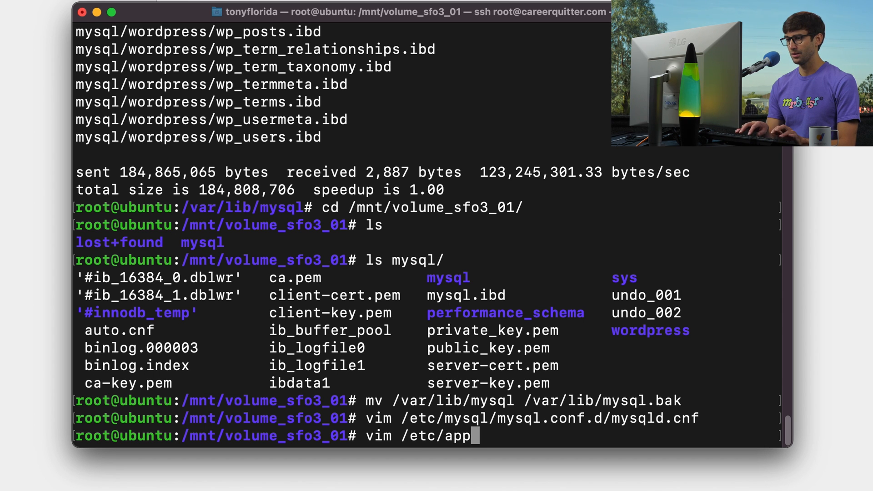
key("Tab")
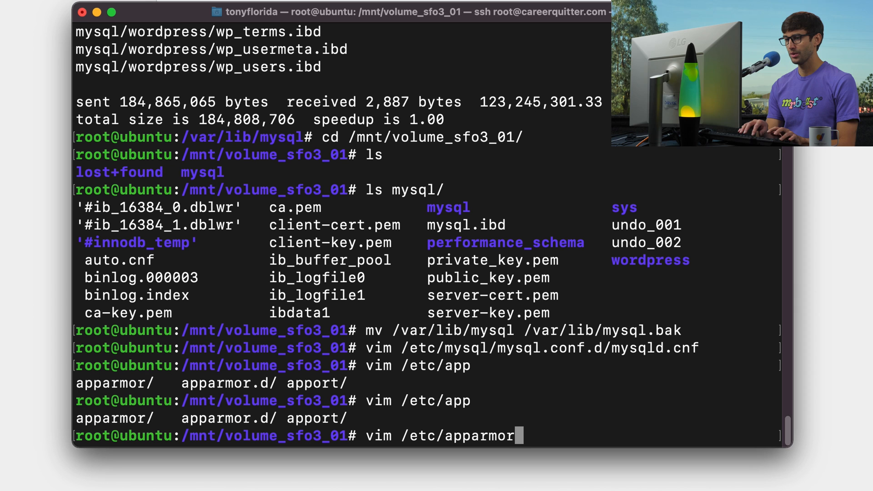
type(".")
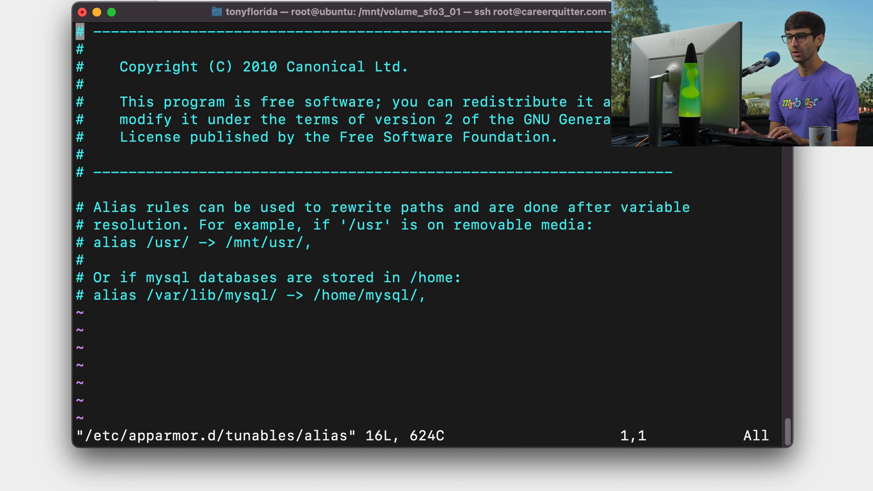
key("G")
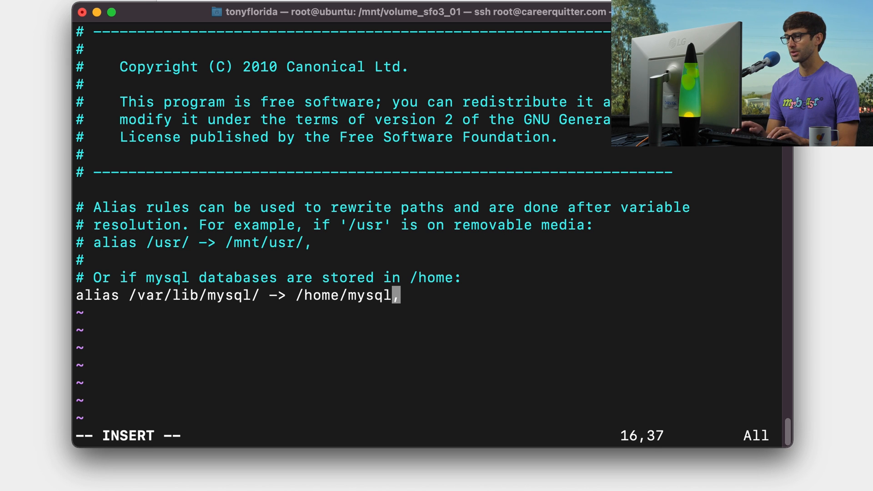
Set the alias target for /var/lib/mysql/ to /mnt/volume_sfo3_01/mysql/.
key("BackSpace")
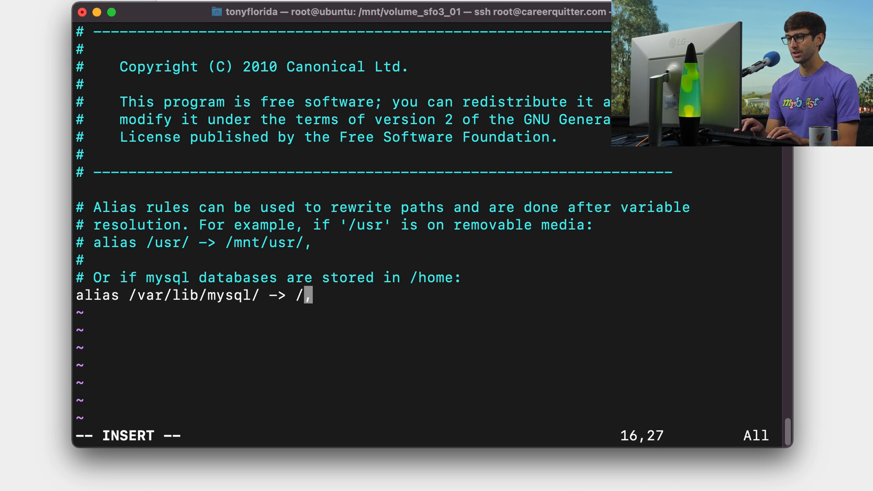
type("mnt/")
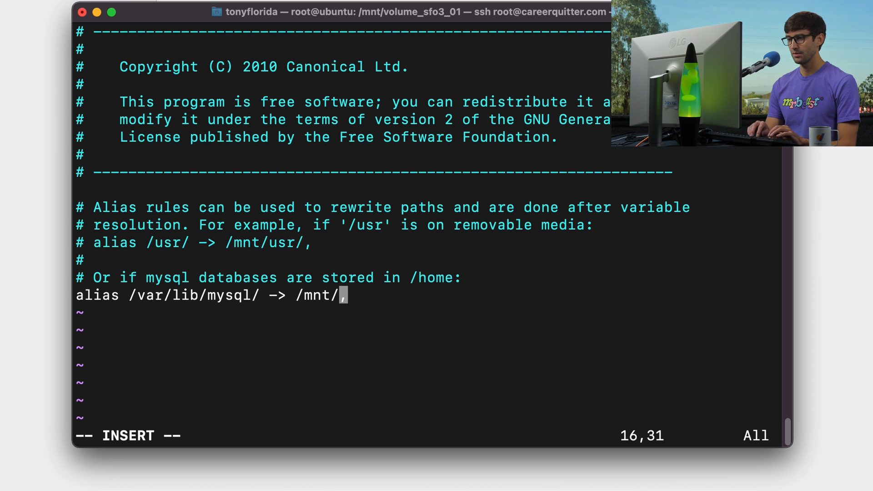
type("volum")
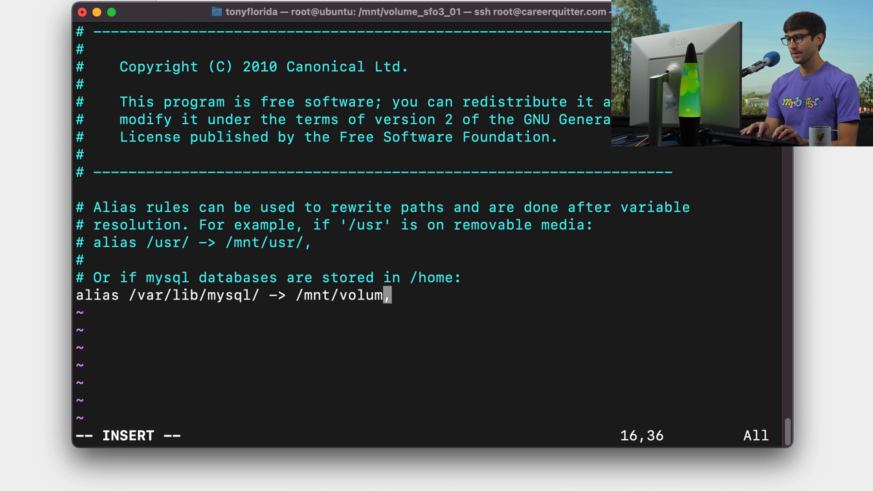
type("e")
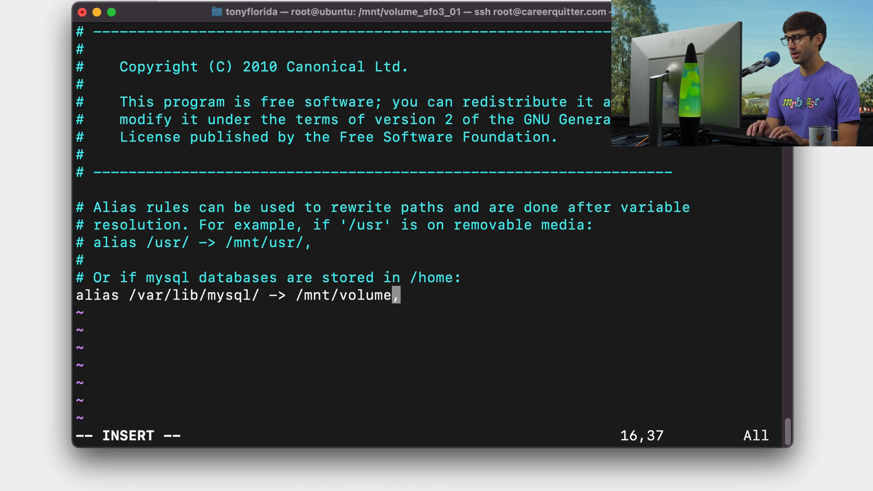
type("_sfo")
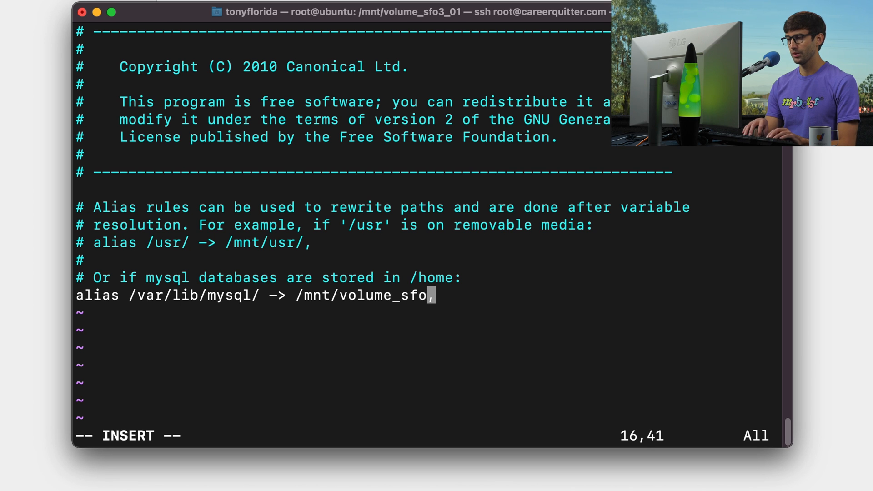
type("3_0")
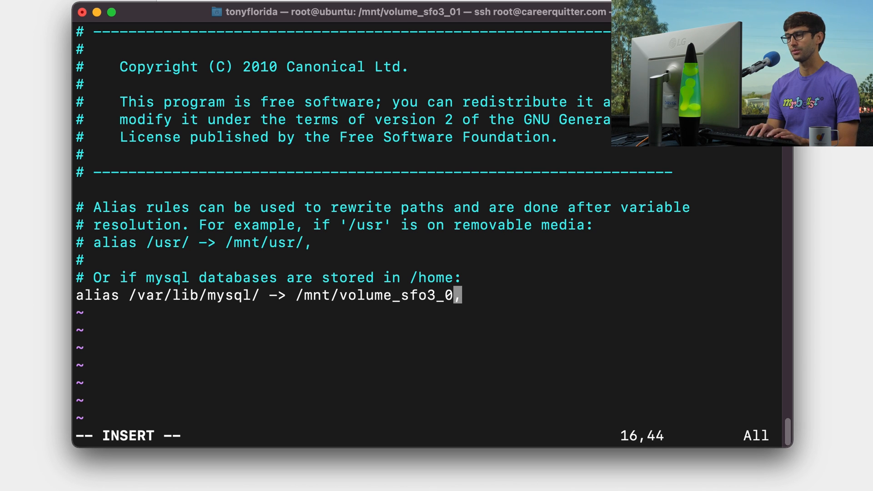
type("1/")
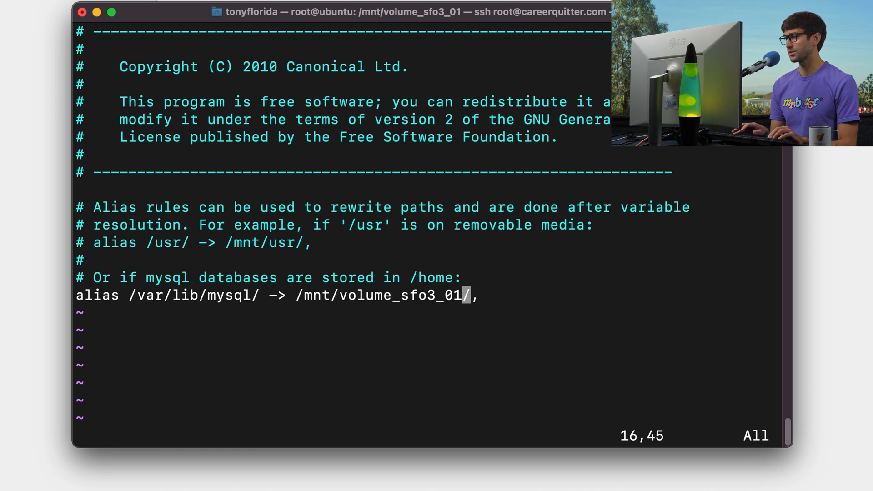
type("mysql")
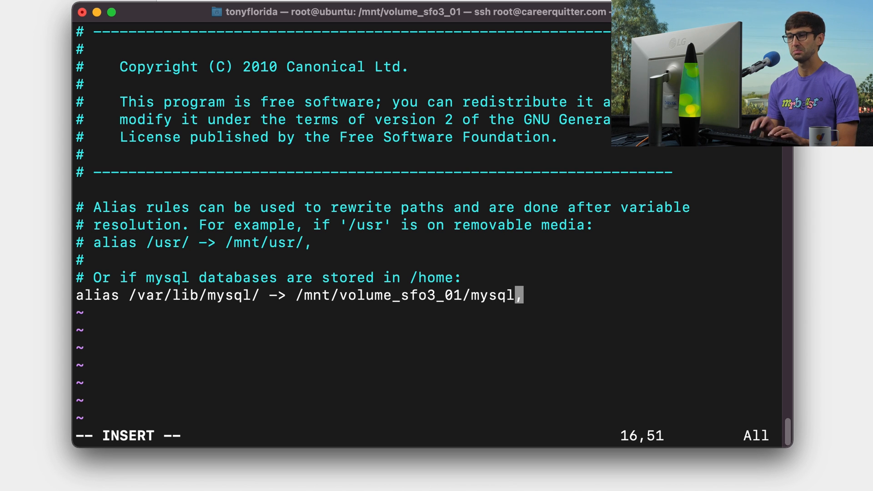
type("/")
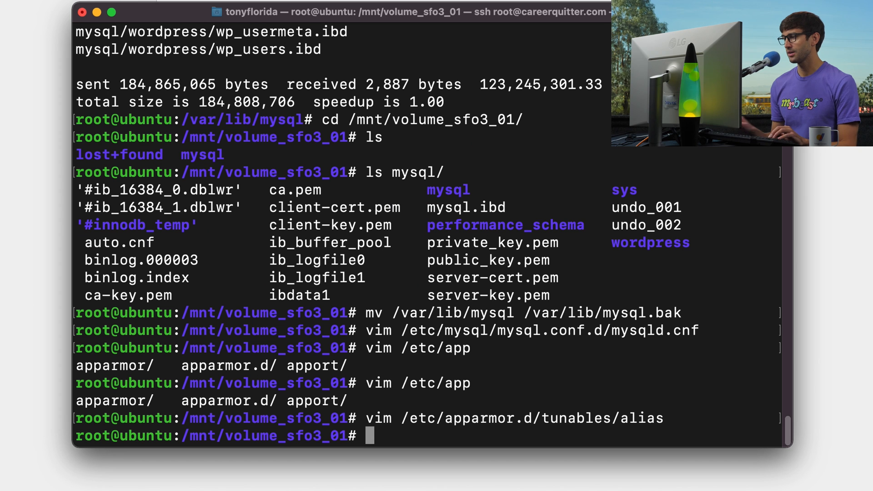
mouse_move(779, 300)
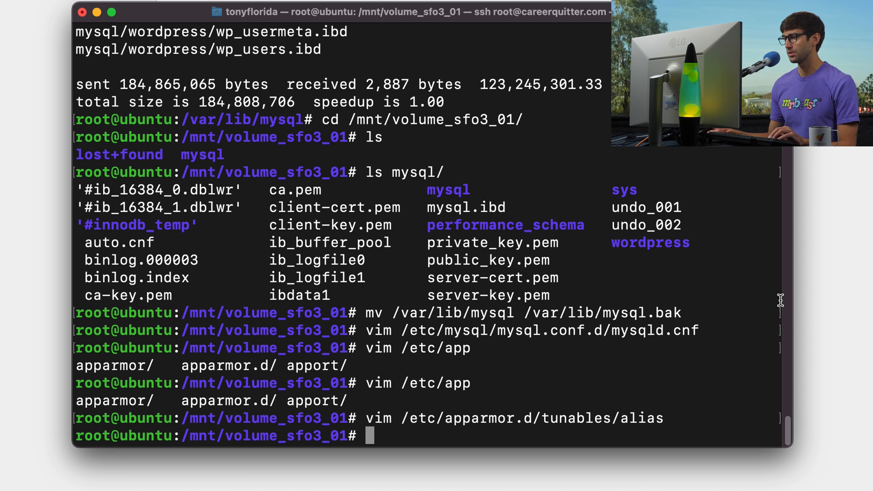
mouse_move(751, 292)
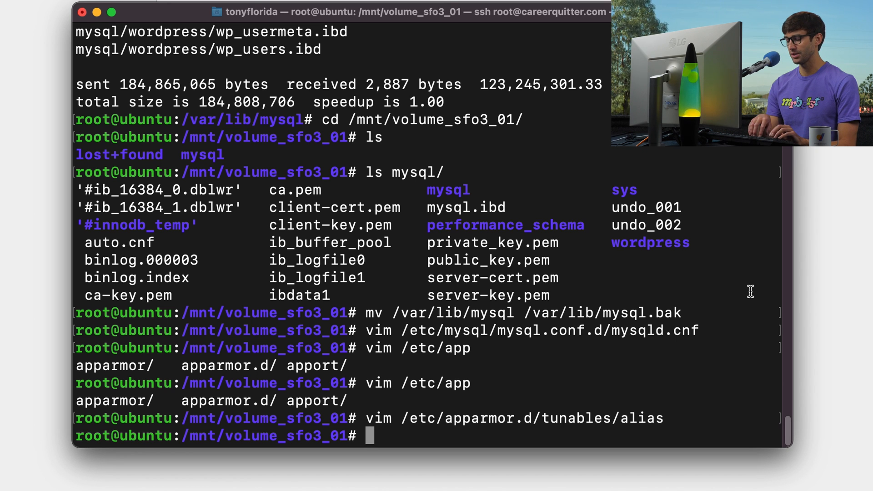
Restart the AppArmor service with systemctl restart apparmor.
type("system")
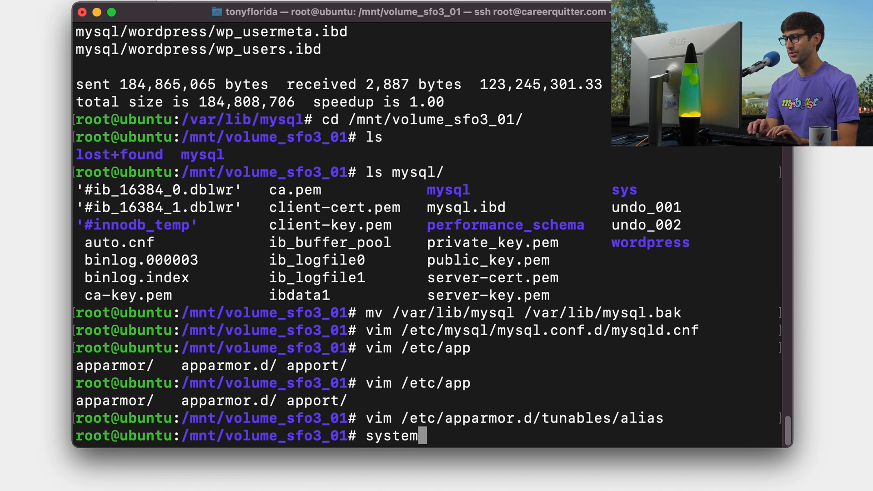
type("ctl restart ap")
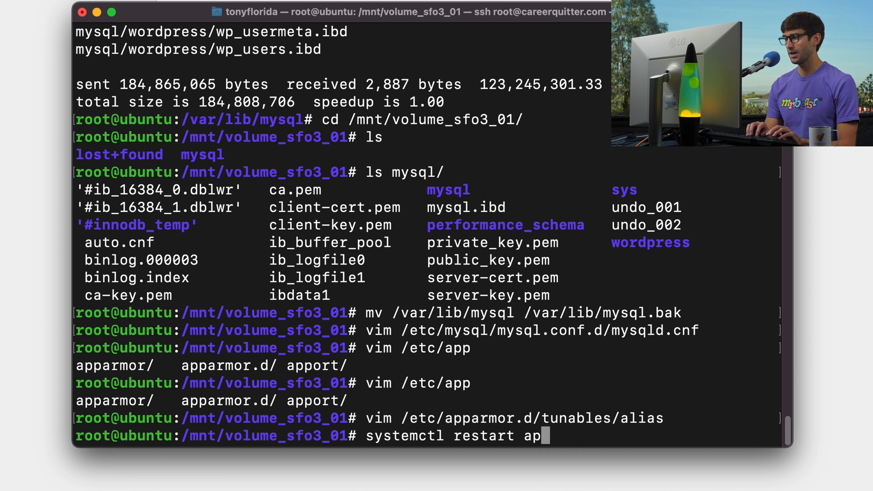
type("parmor")
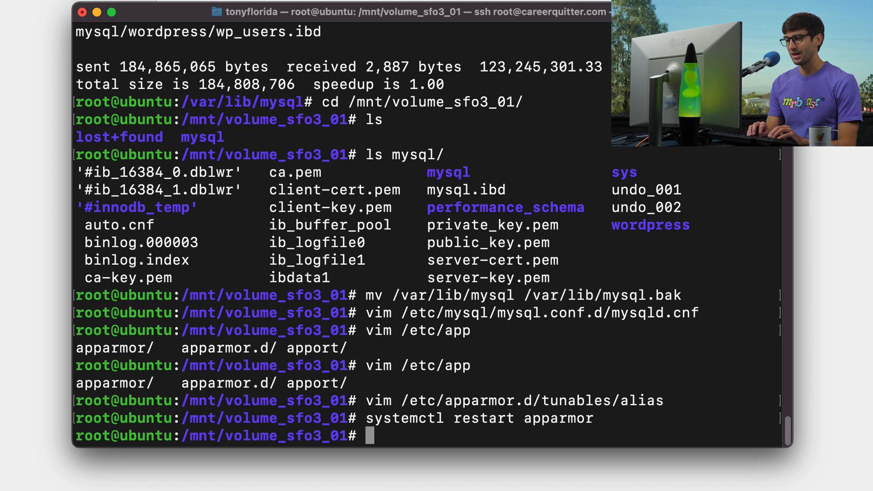
Create the placeholder directory /var/lib/mysql/mysql with mkdir -p.
type("mkdir /var/lib/m")
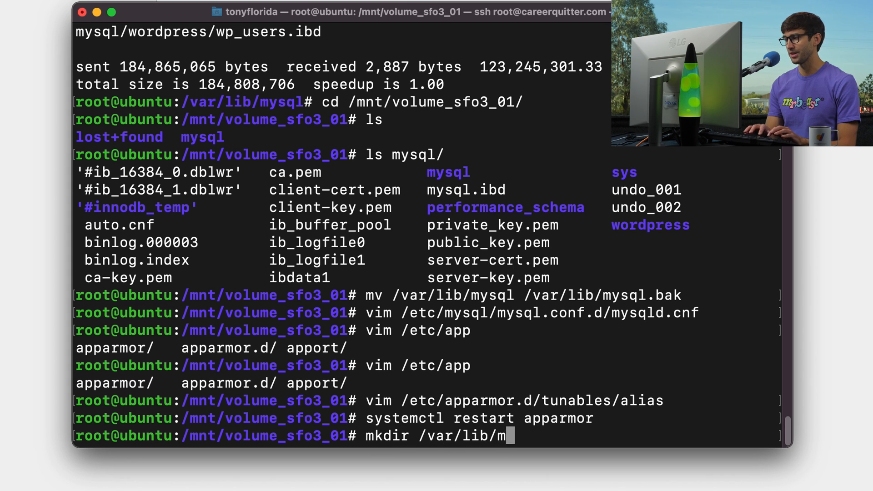
type("ysql")
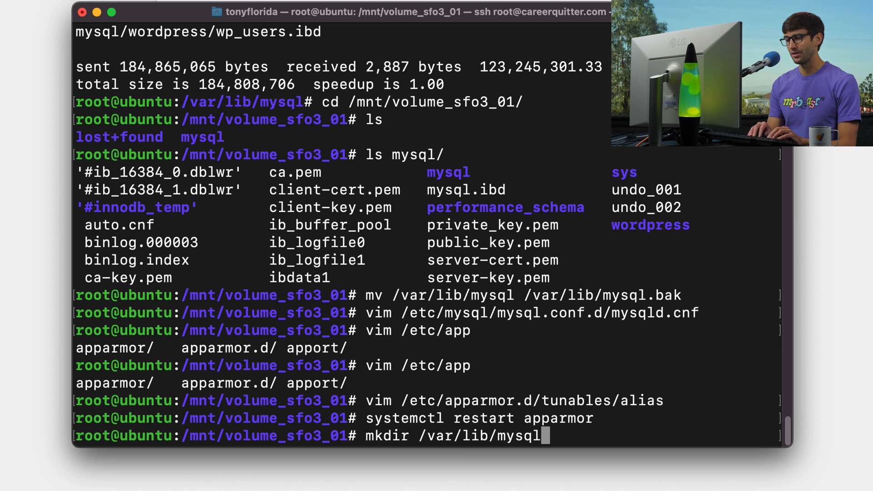
type("/m")
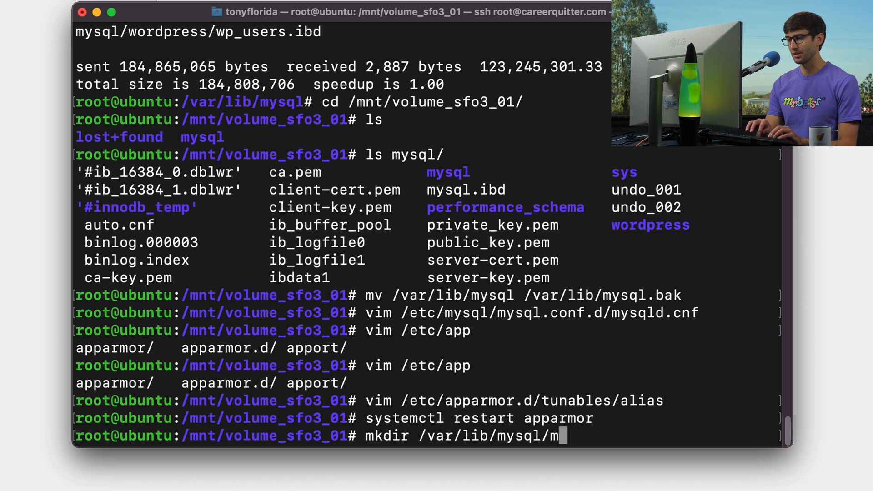
type("ysql -")
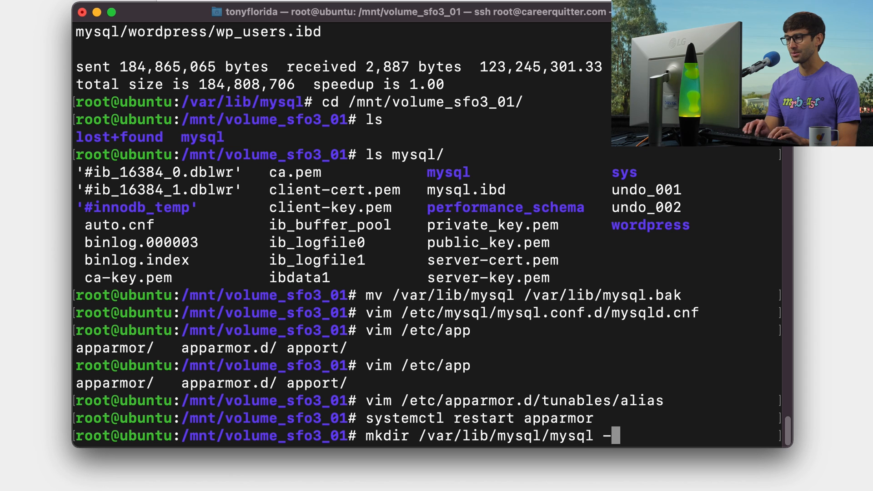
type("p")
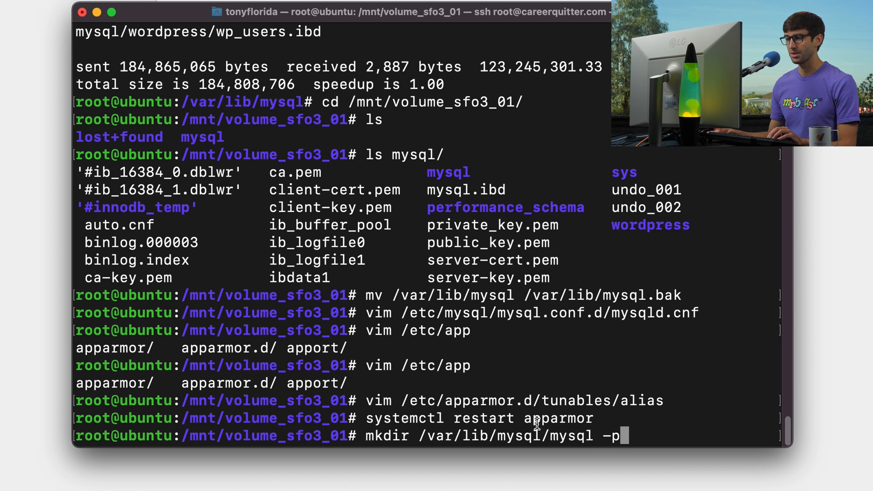
double_click(571, 436)
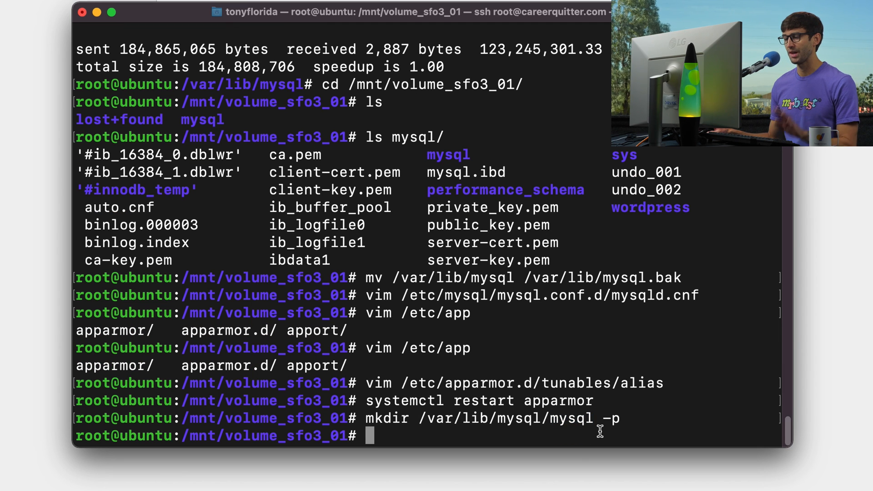
mouse_move(605, 345)
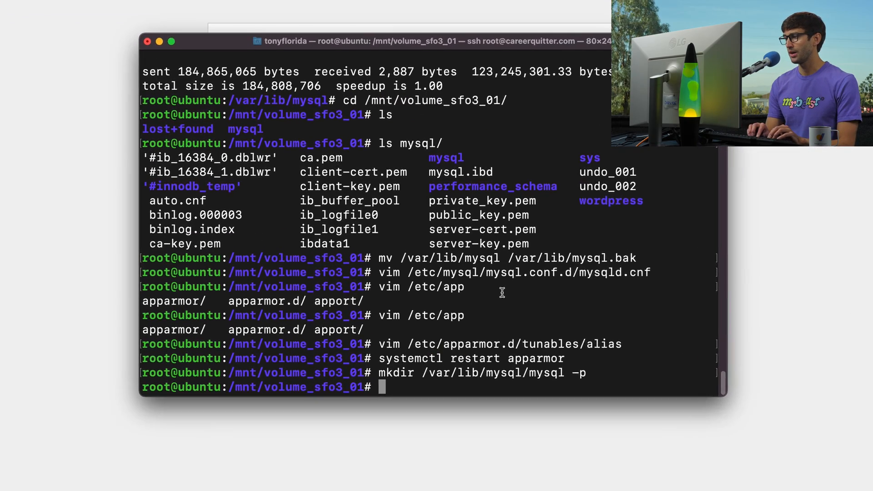
Start MySQL, see it fail with error 13 permission denied, and inspect journalctl -xe.
type("systemctl start mysql")
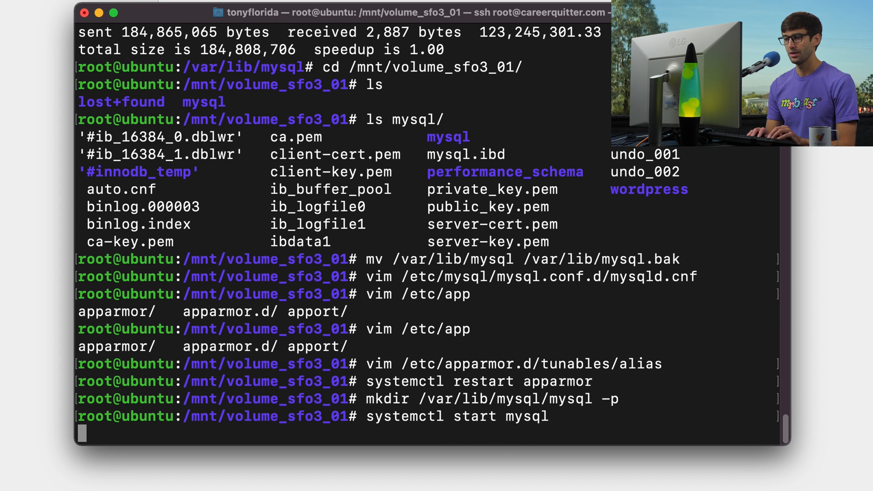
key("Return")
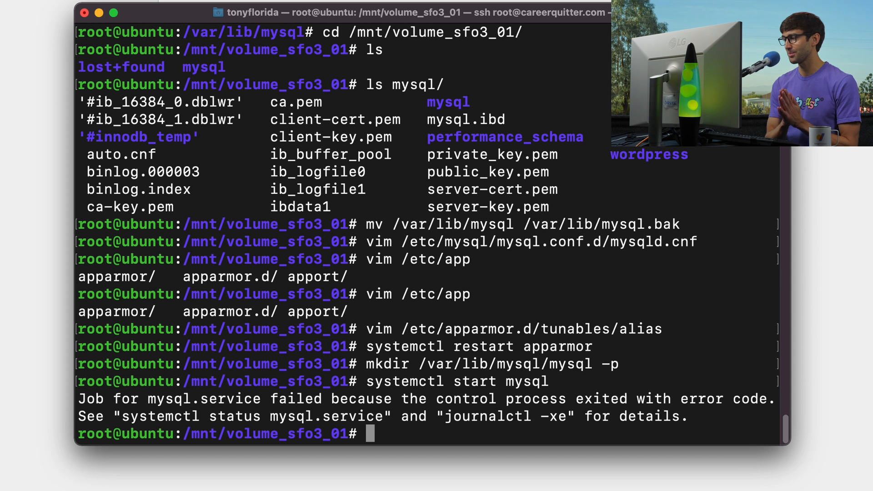
mouse_move(469, 411)
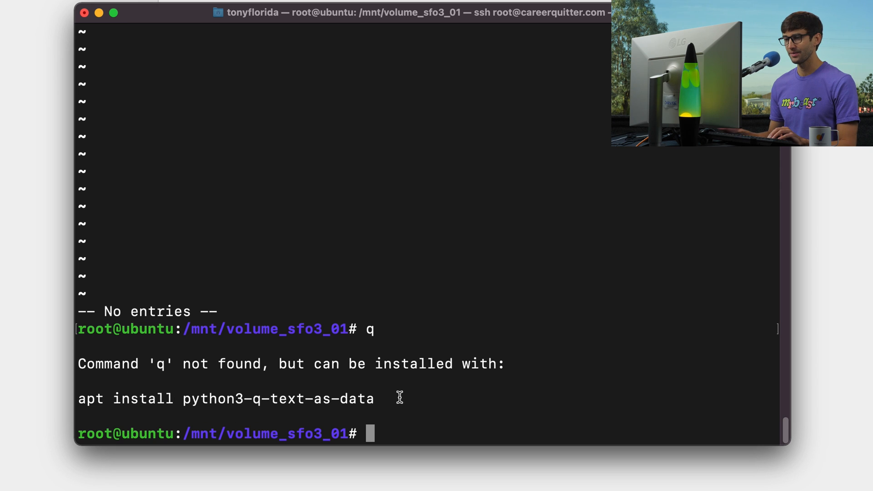
type("journalctl -xesystemctl status mysql.service")
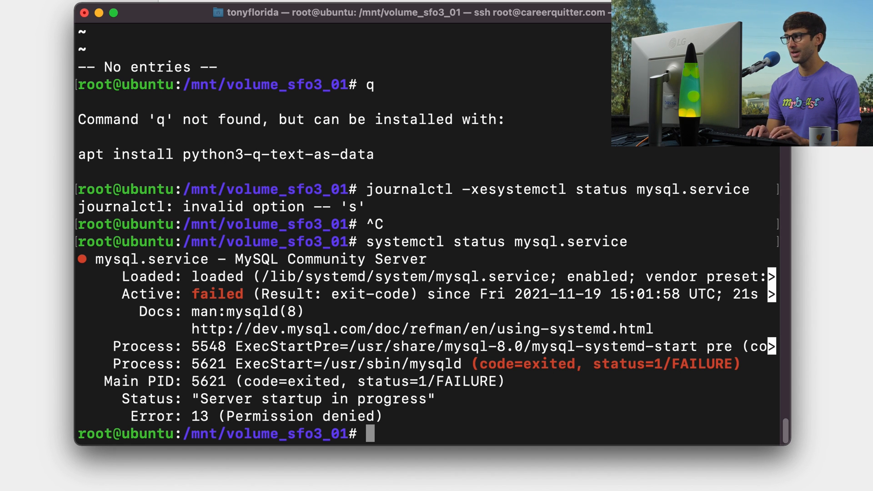
Reopen /etc/mysql/mysql.conf.d/mysqld.cnf in vim for editing.
type("vim")
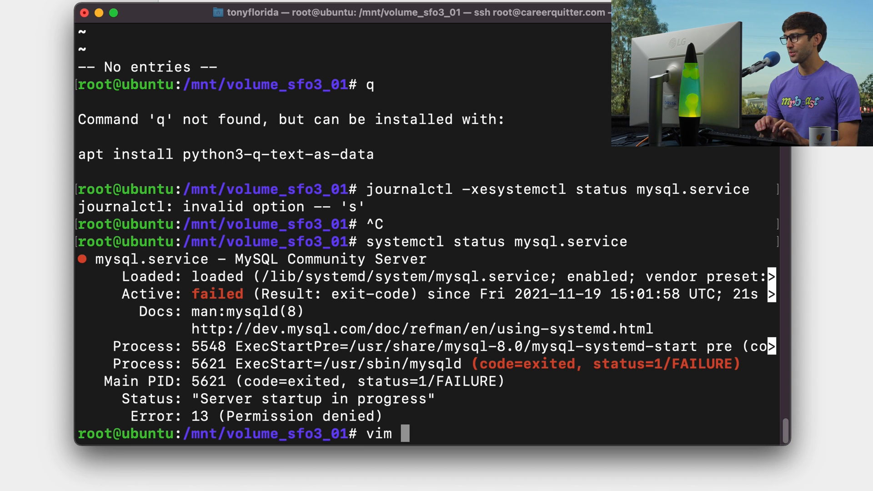
type("etc/mysql/")
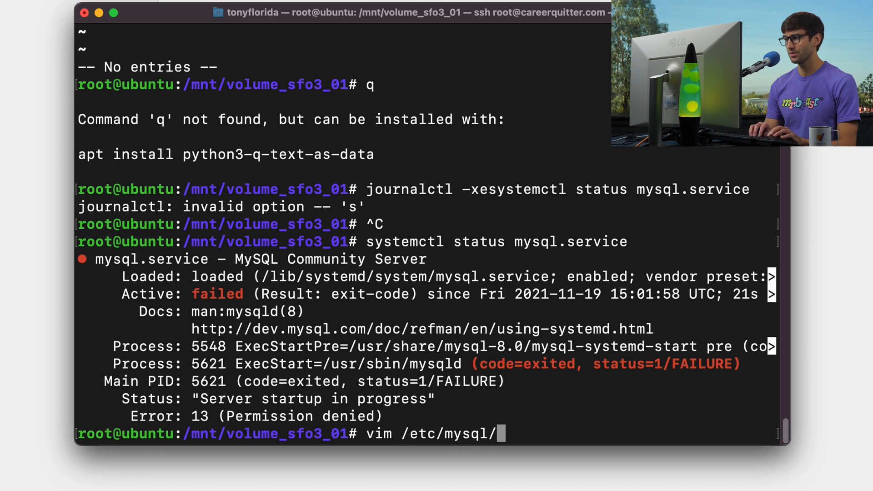
type("my")
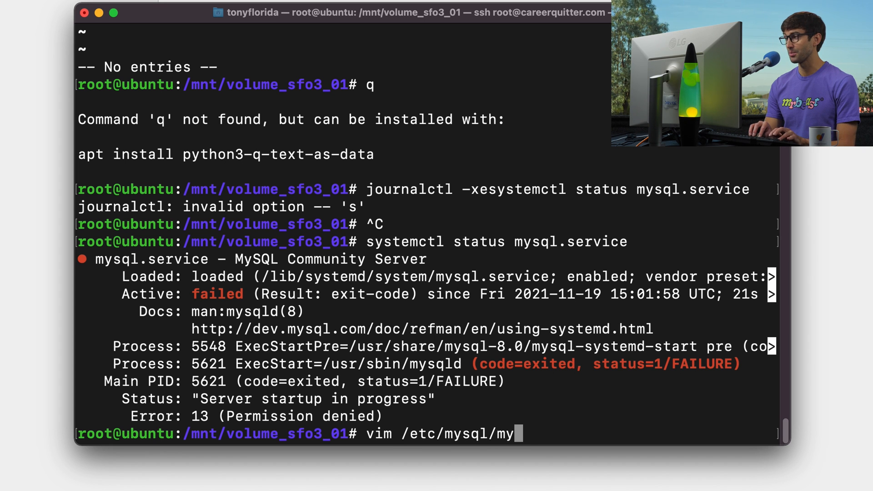
type("sql.c")
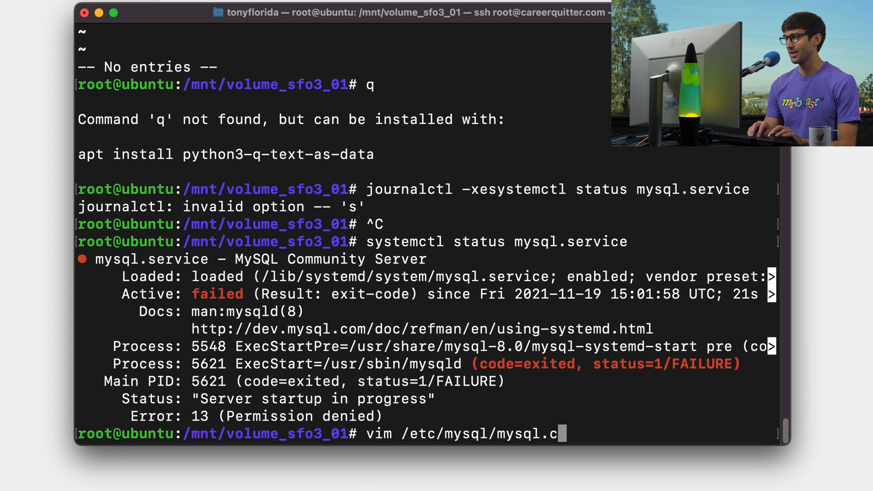
type("o")
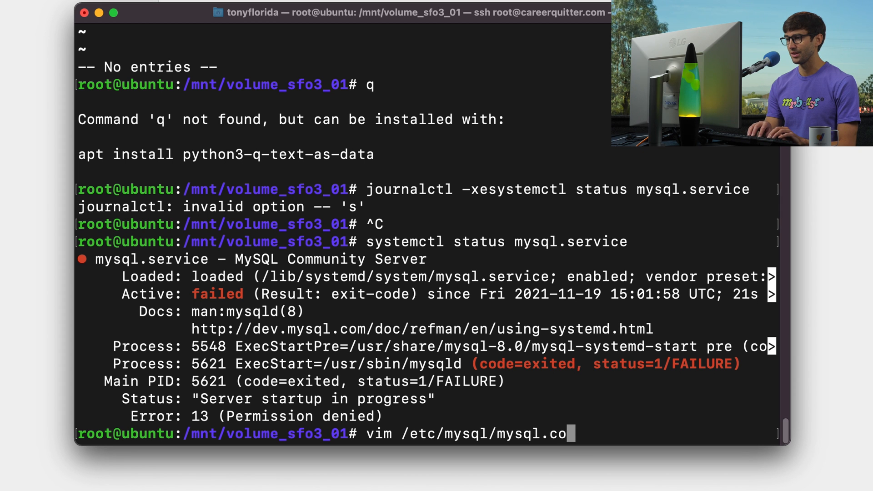
type("nf.d/mysqld.cnf f")
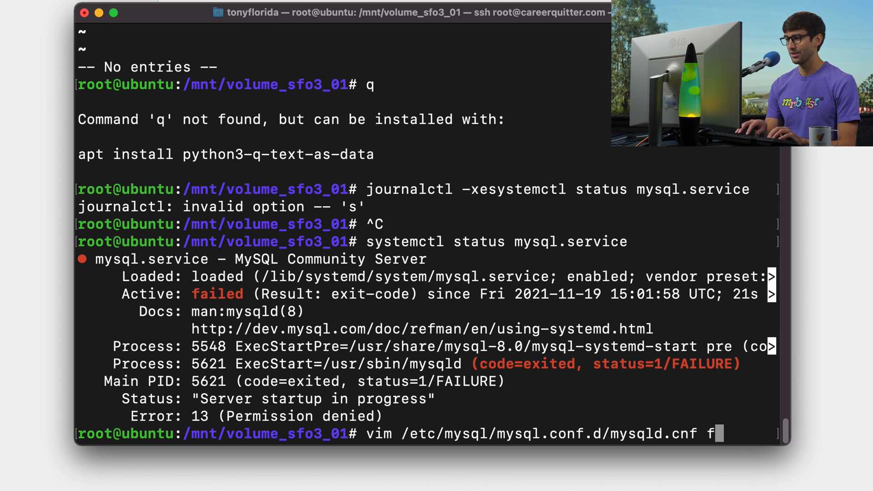
key("BackSpace")
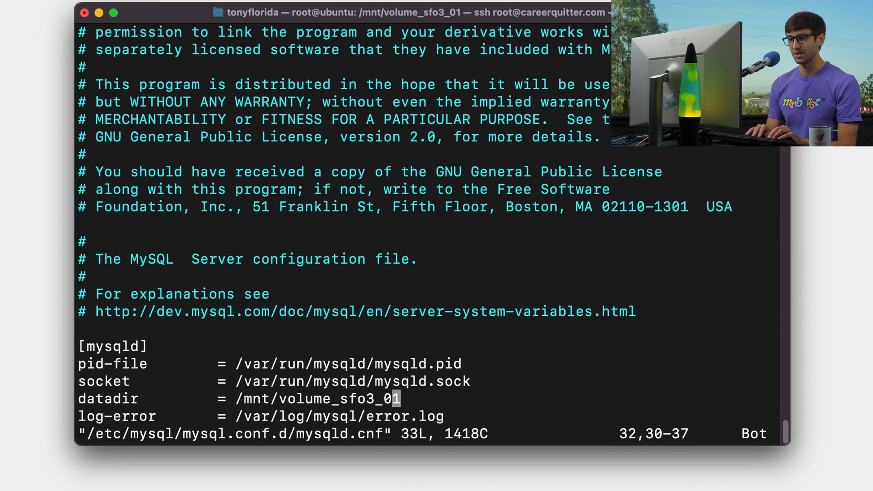
Append /mysql to the datadir line so it reads /mnt/volume_sfo3_01/mysql, then save and quit.
type("/mys")
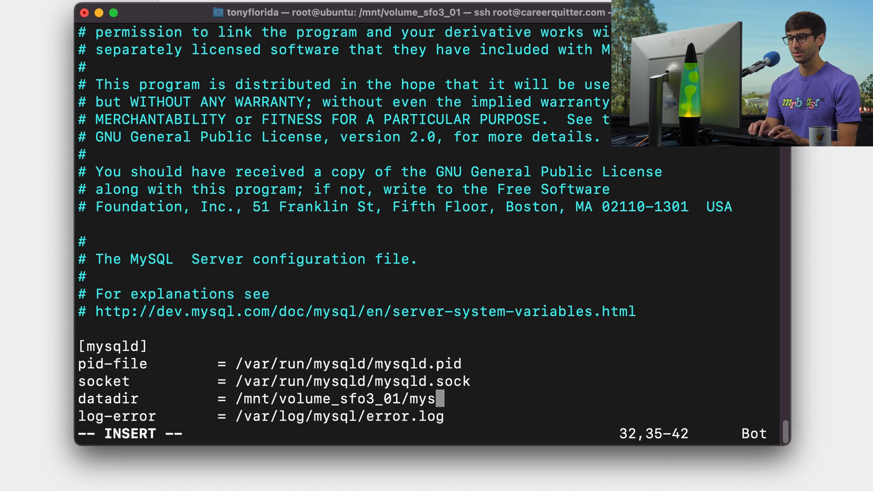
type("l")
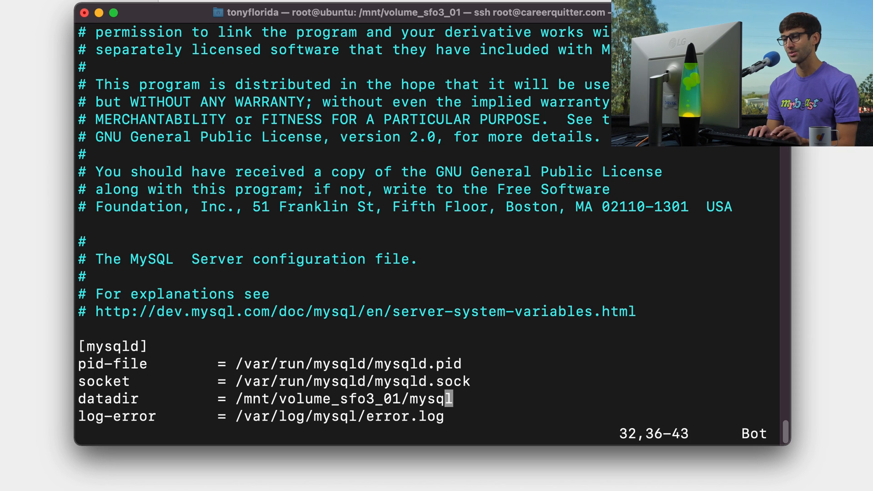
type(":w")
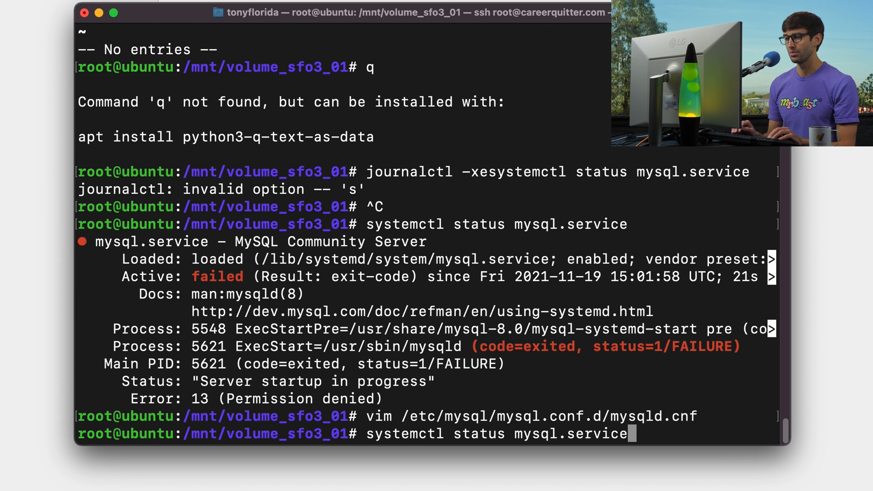
Start MySQL and confirm its status shows active (running), server operational.
type("q")
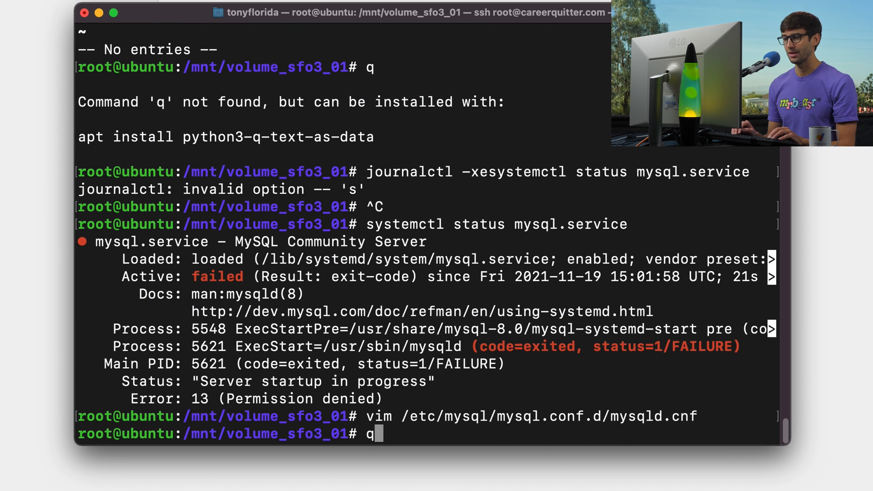
type("systemctl start mysql")
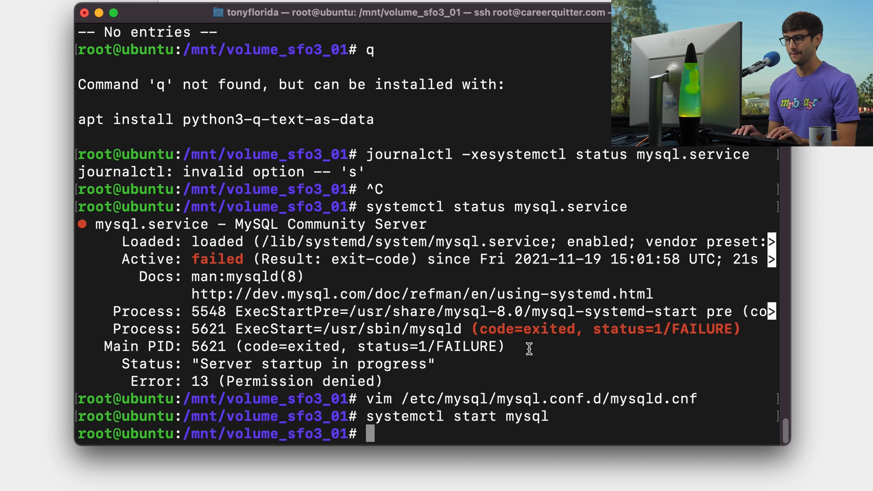
type("systemctl status mysql")
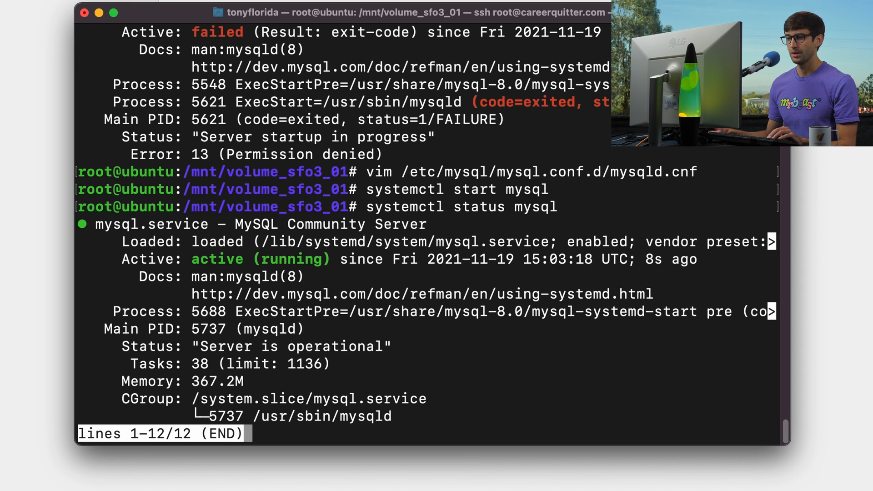
key("q")
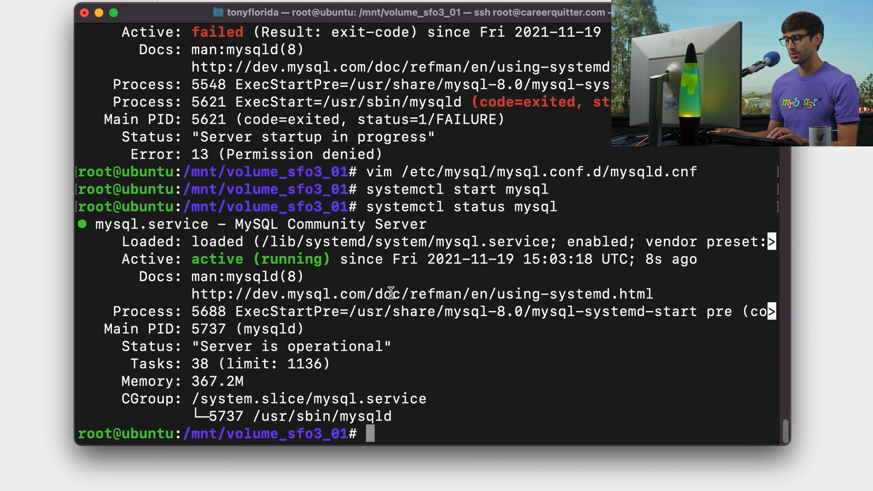
type("mysq")
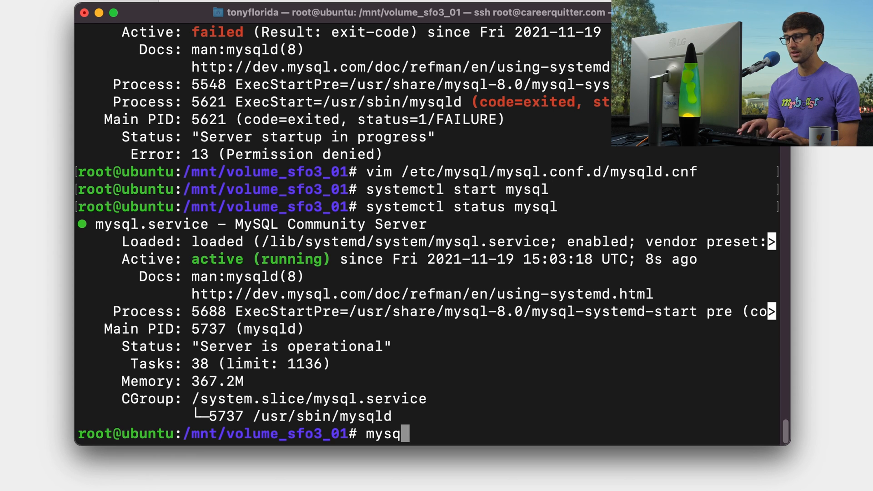
key("Enter")
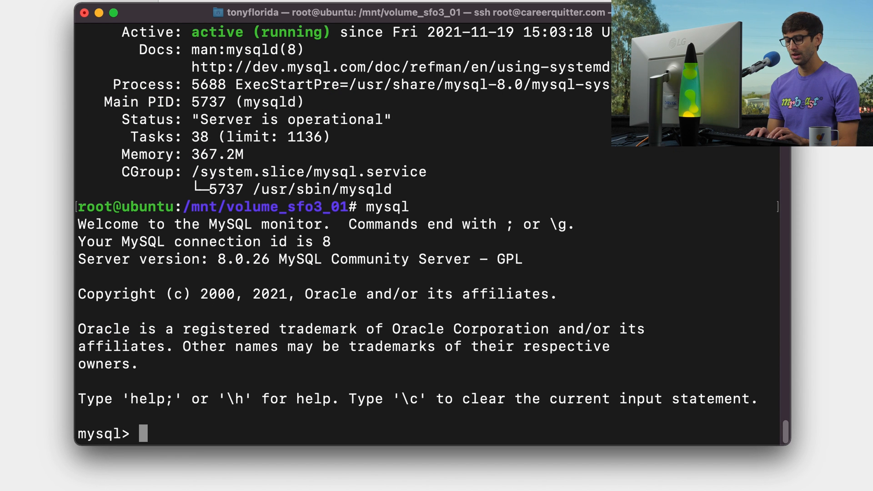
type("select @@datadir;")
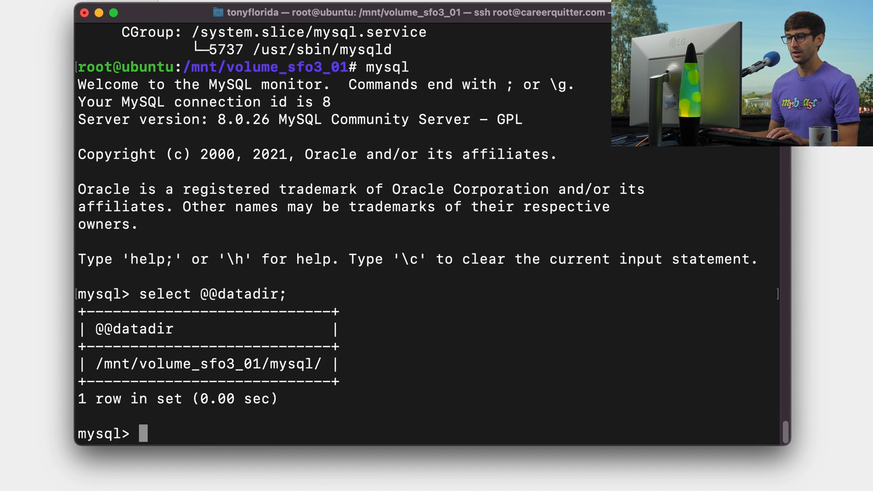
left_click_drag(94, 363, 315, 381)
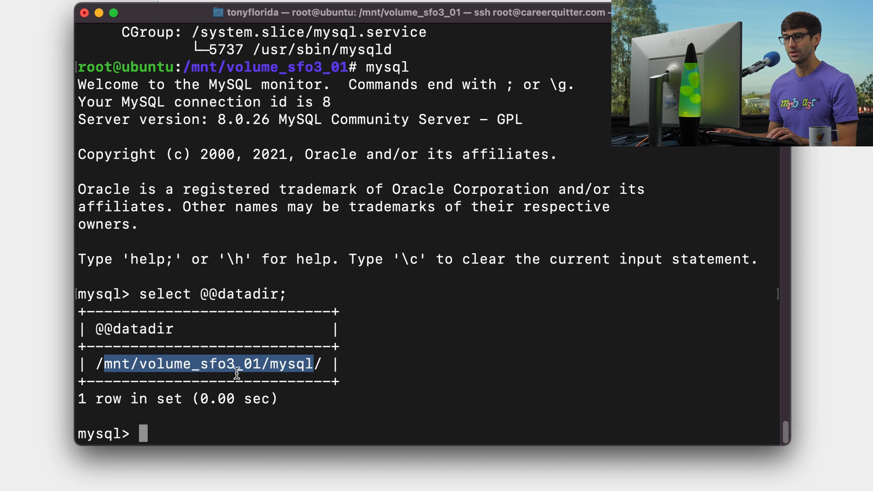
left_click(299, 372)
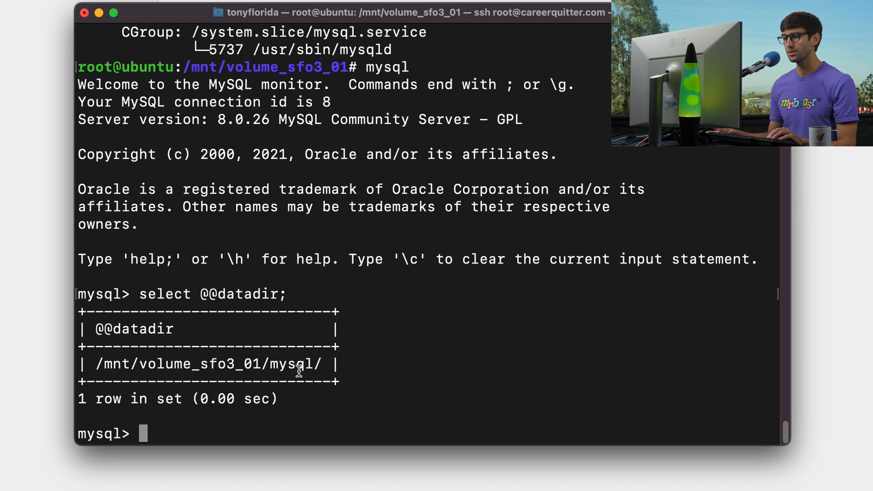
type("exit")
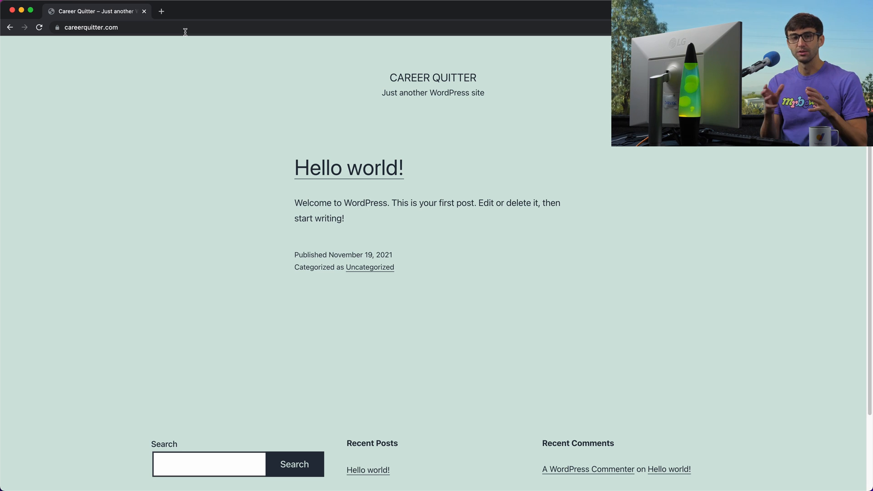
mouse_move(501, 55)
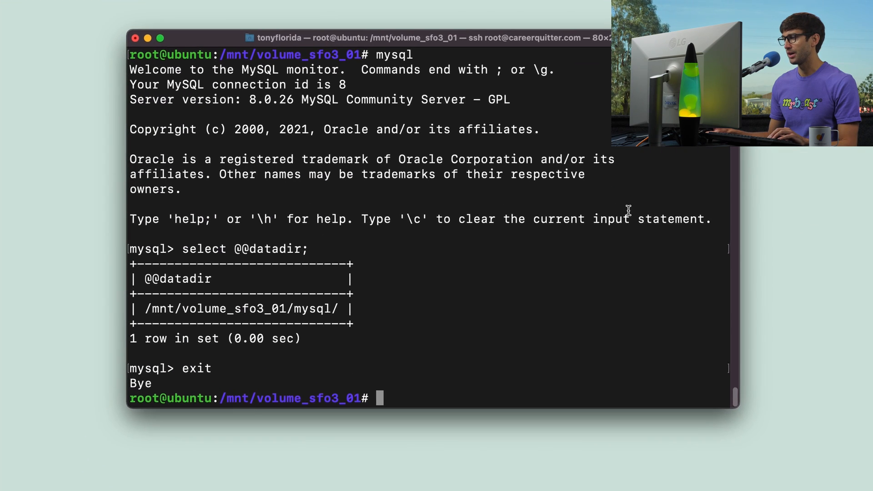
Delete the old backup with rm -rf /var/lib/mysql.bak/.
type("r")
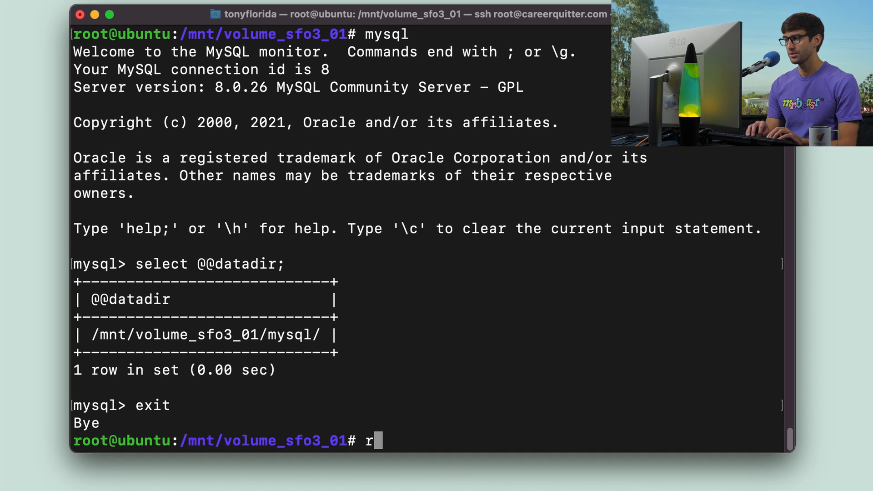
type("m -rf /va")
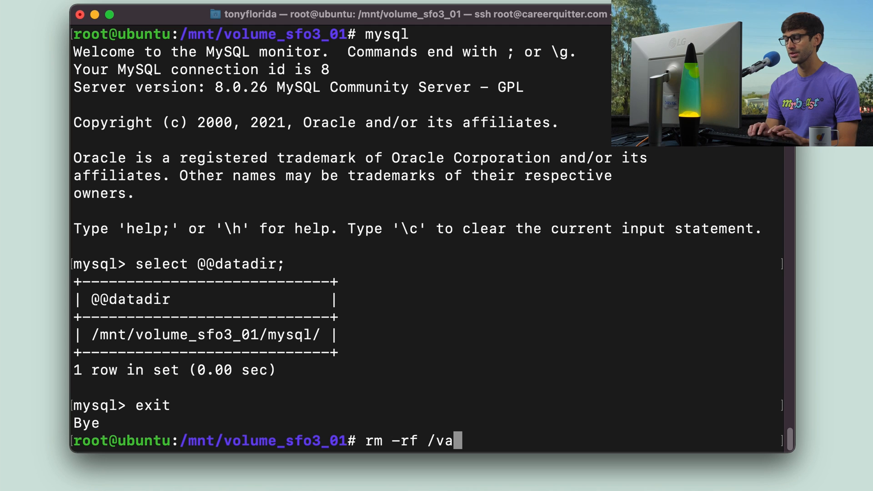
type("r/lib/mysql")
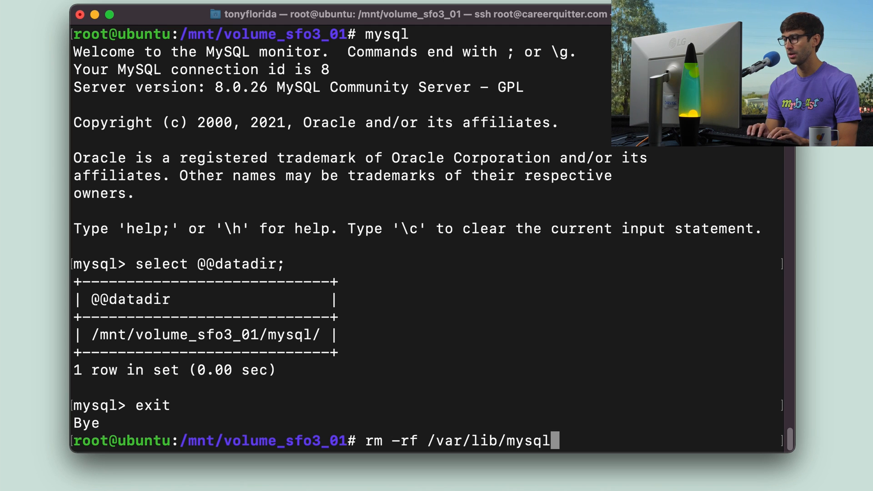
type(".bak/")
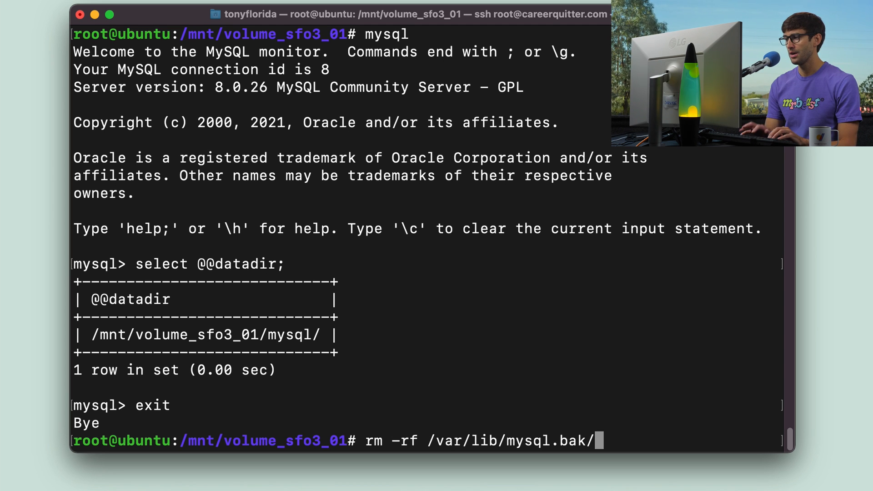
key("Return")
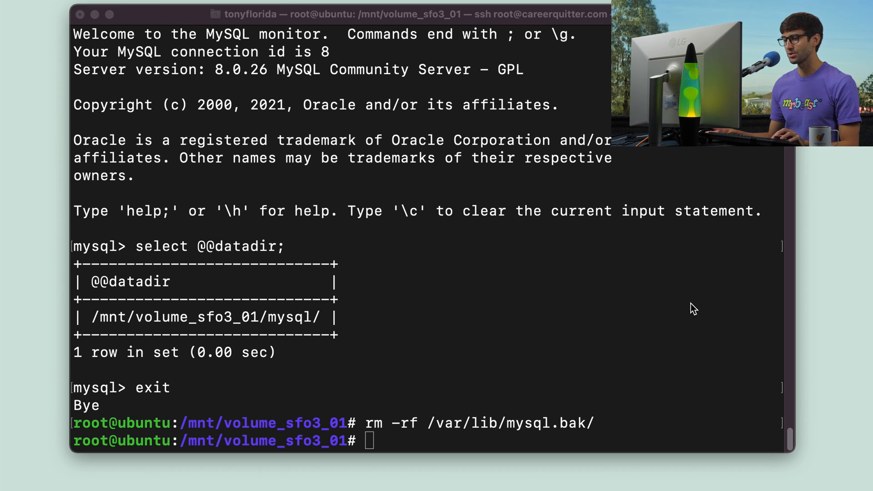
Restart MySQL and confirm its status shows active (running).
type("systemctl restart mysql")
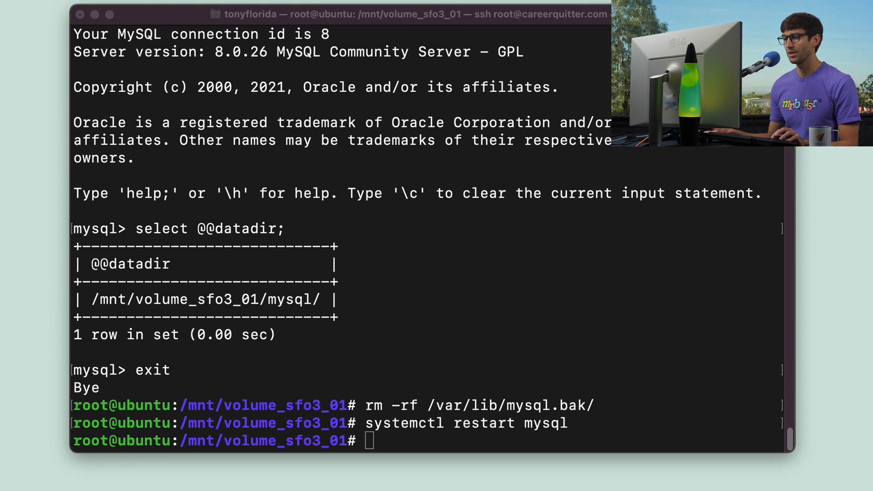
type("systemctl status mysql")
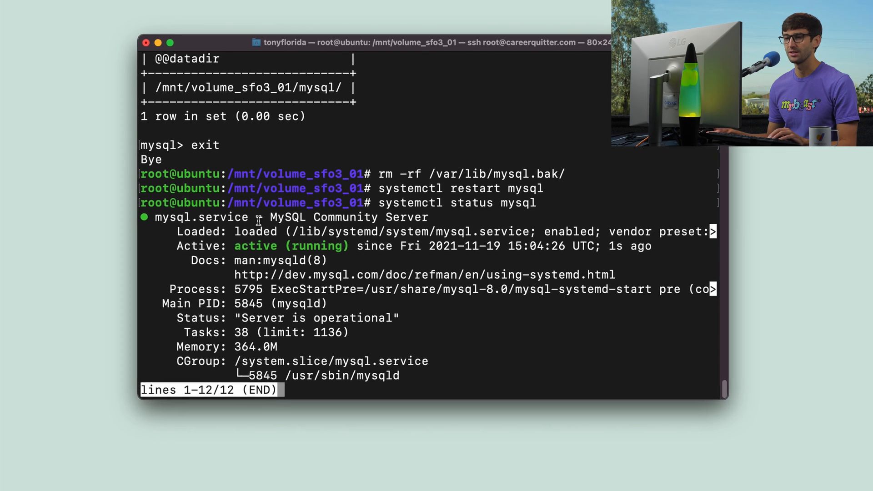